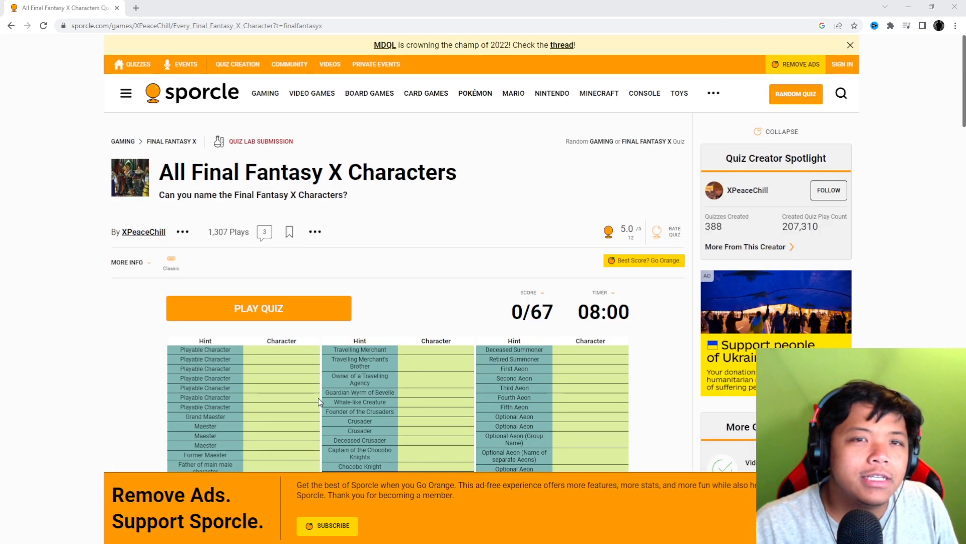
Step: Start the quiz and name the party: Tidus, Yuna, Wakka, Rikku and Kimahri
scroll("down", 3)
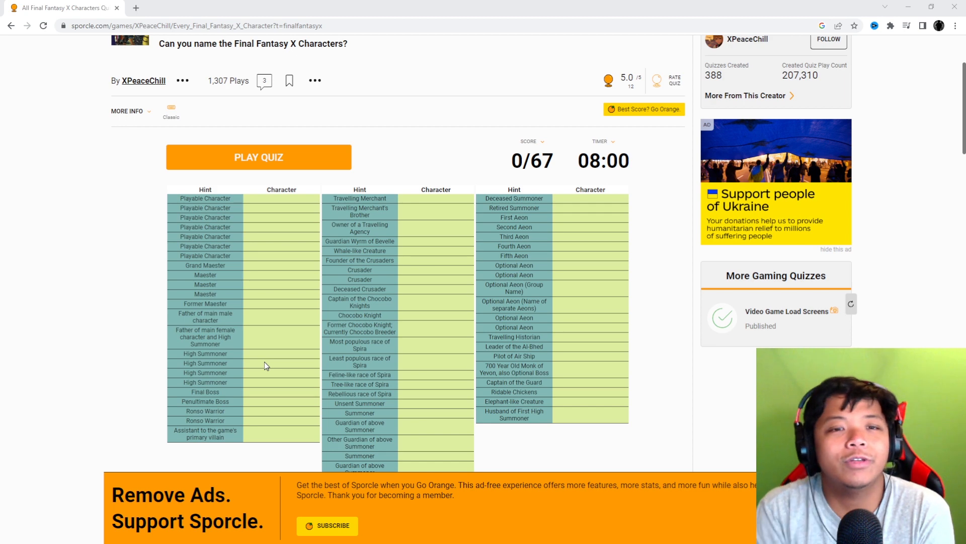
left_click(258, 156)
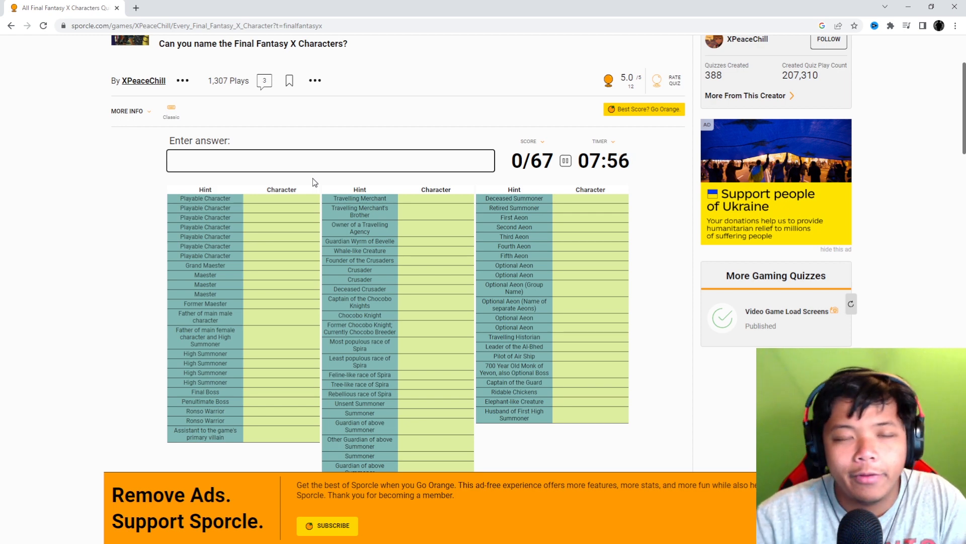
type("Tidus")
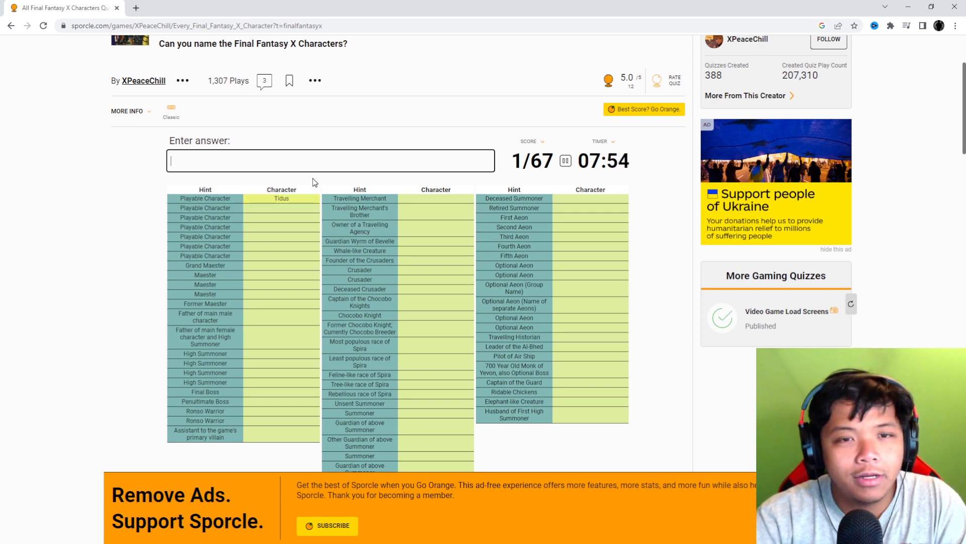
type("Yuna")
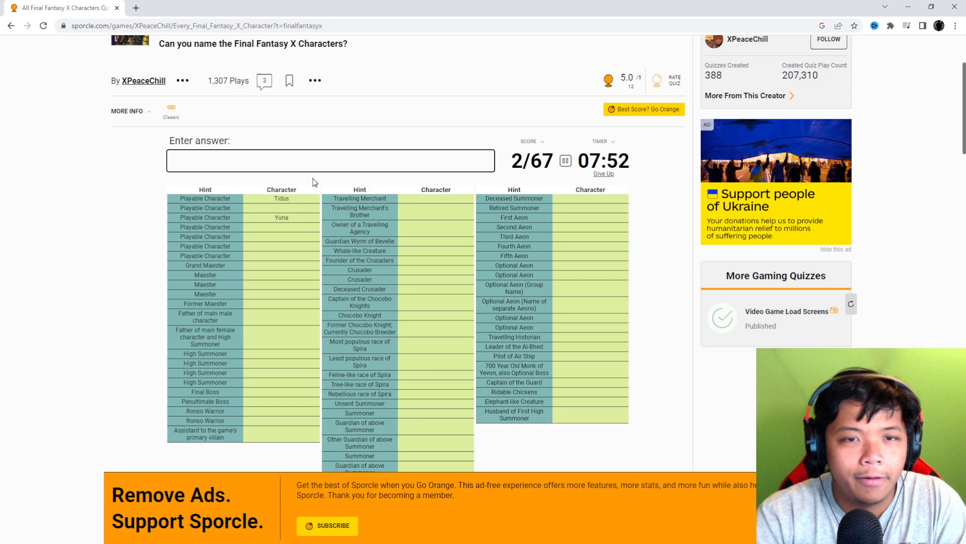
type("Wakka")
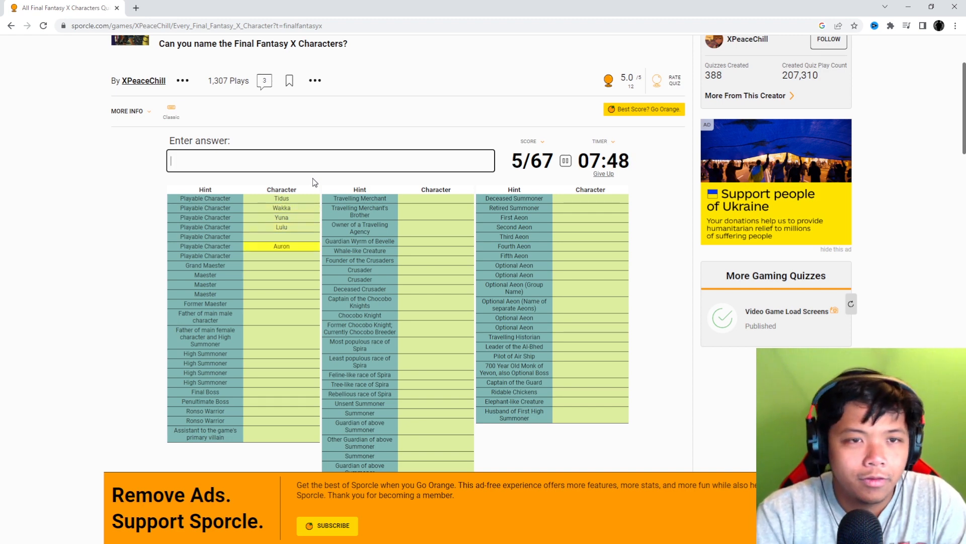
type("Rikku")
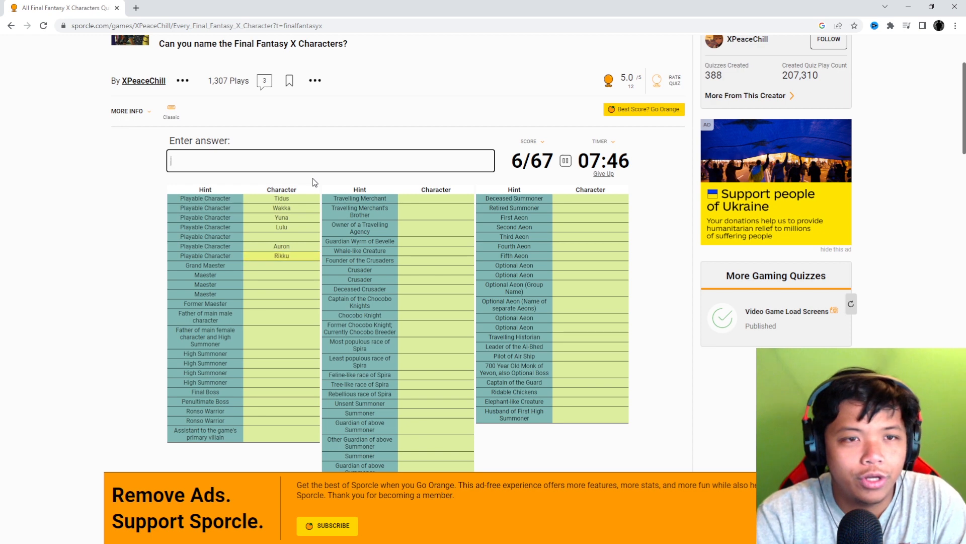
type("kima")
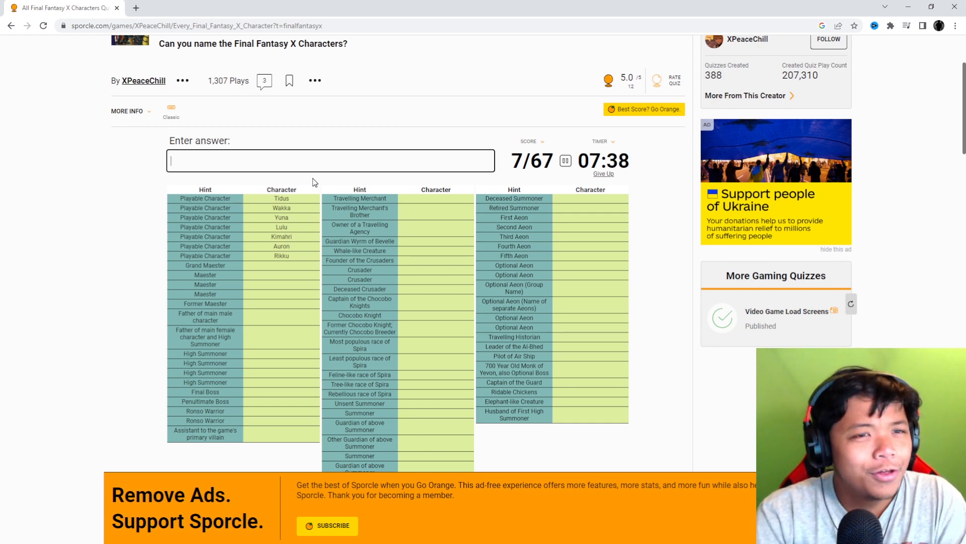
Step: Name the maesters Yo Mika, Seymour, Wen Kinoc and Jyscal, plus Jecht, Braska and Ohalland
type("Yo Mika")
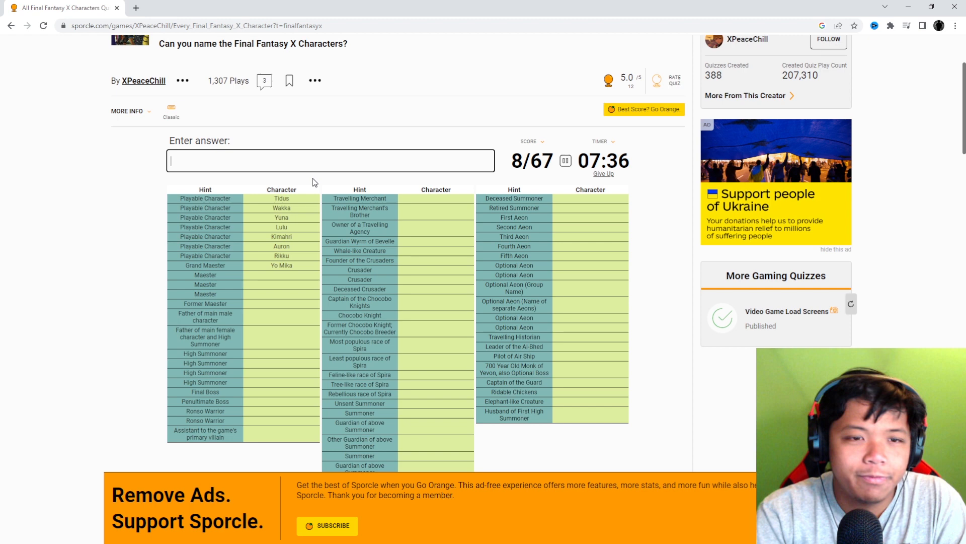
type("seymo")
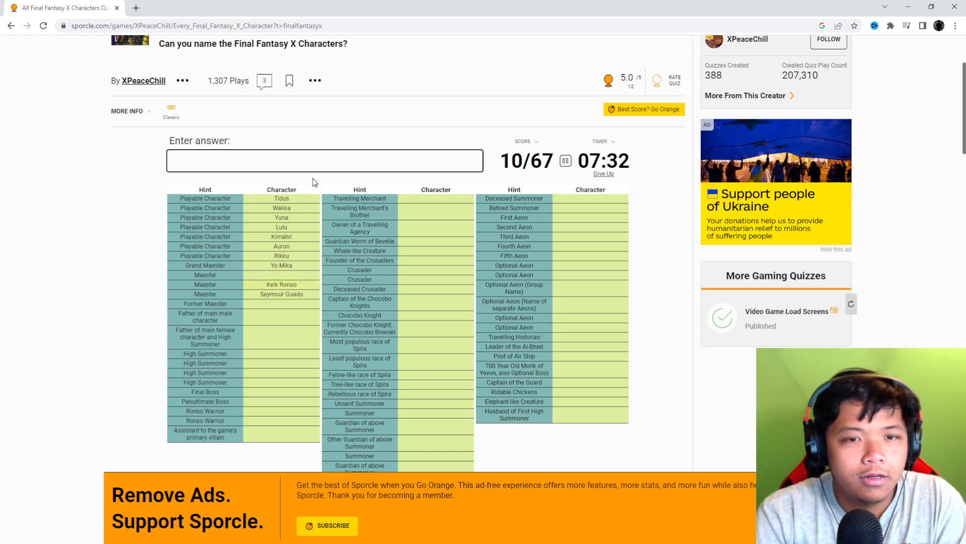
type("Wen Kinoc")
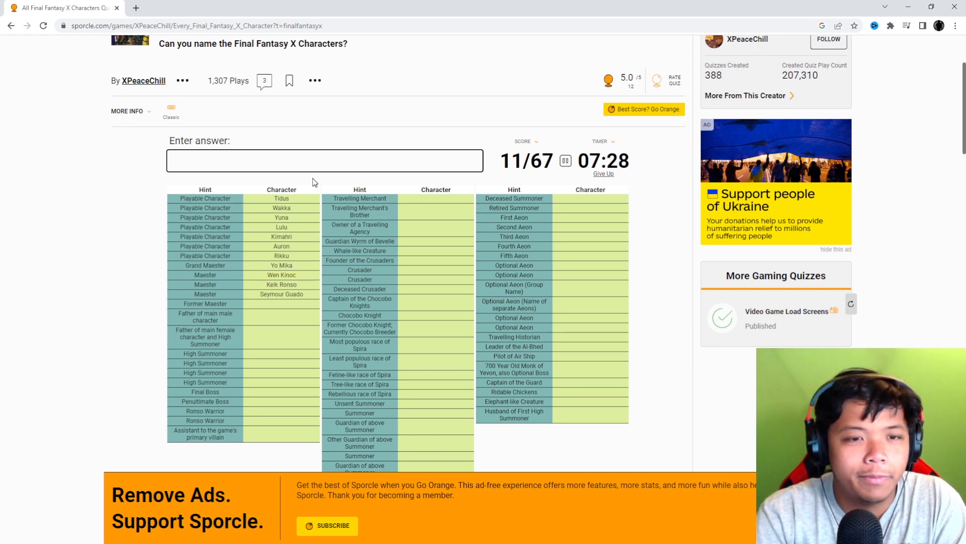
type("jyc")
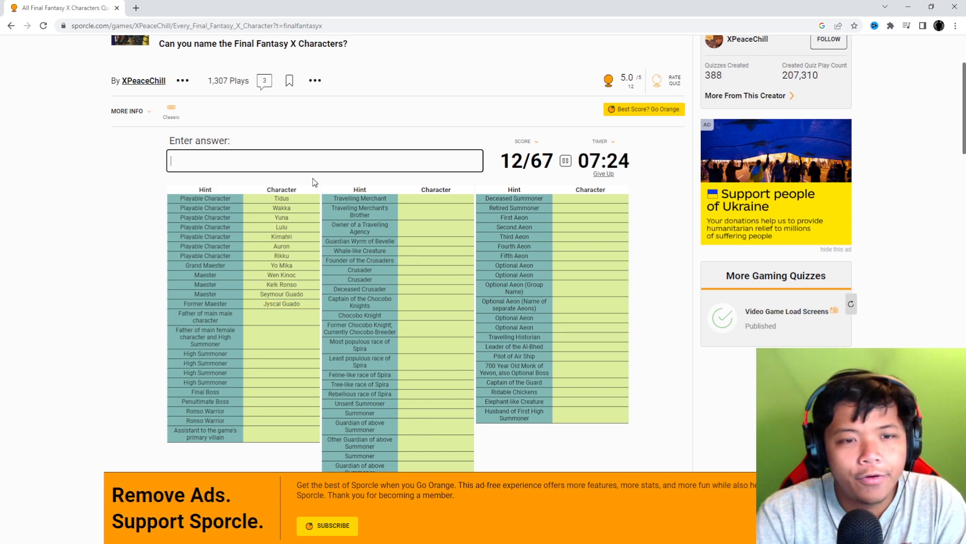
type("Jecht")
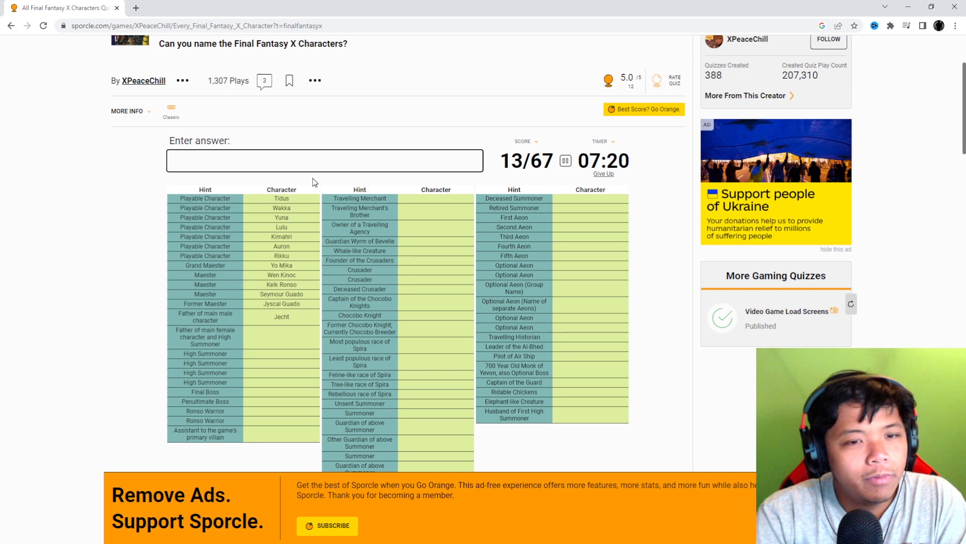
type("Braska")
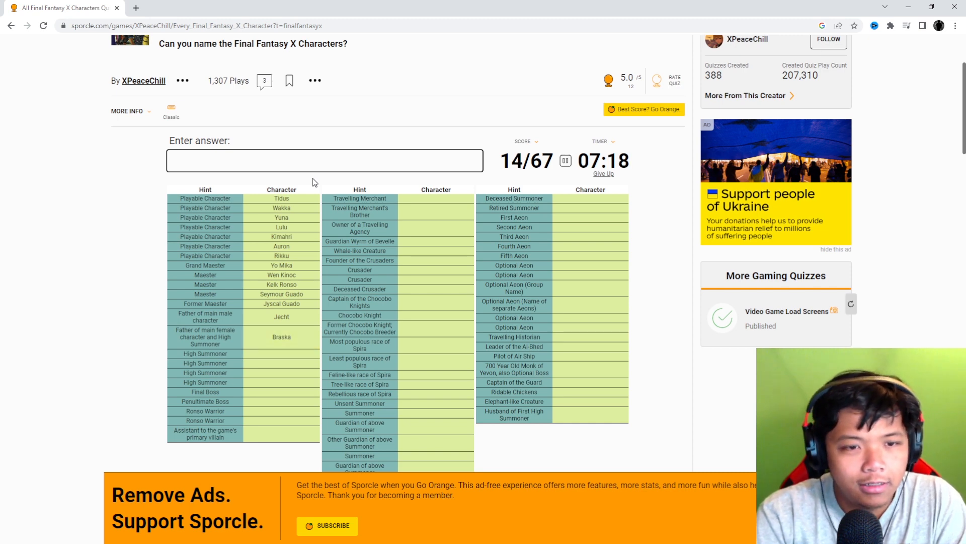
type("Ohalland")
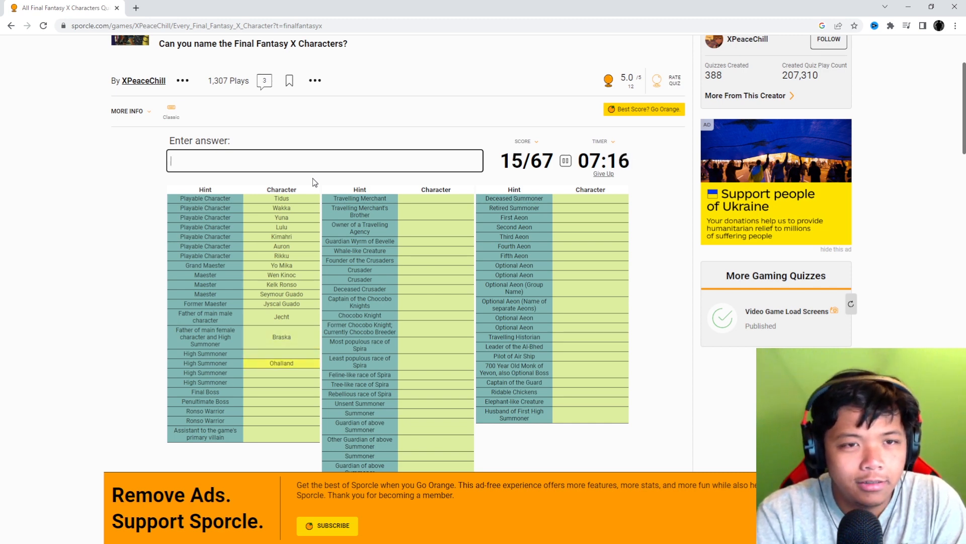
Step: Name the summoners Gandof, Yocun and Yunalesca, then Yu Yevon and Braska's Final Aeon
type("Gandof")
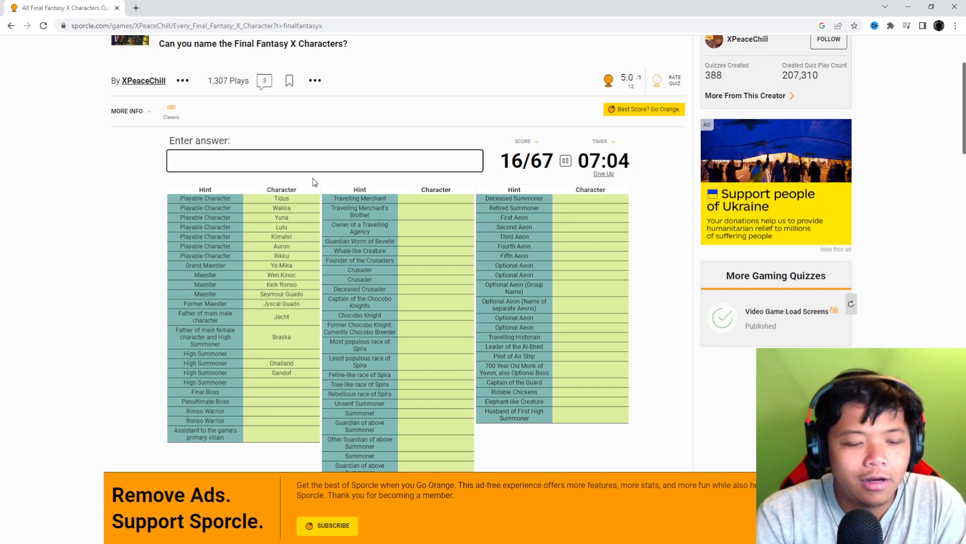
type("Yocun")
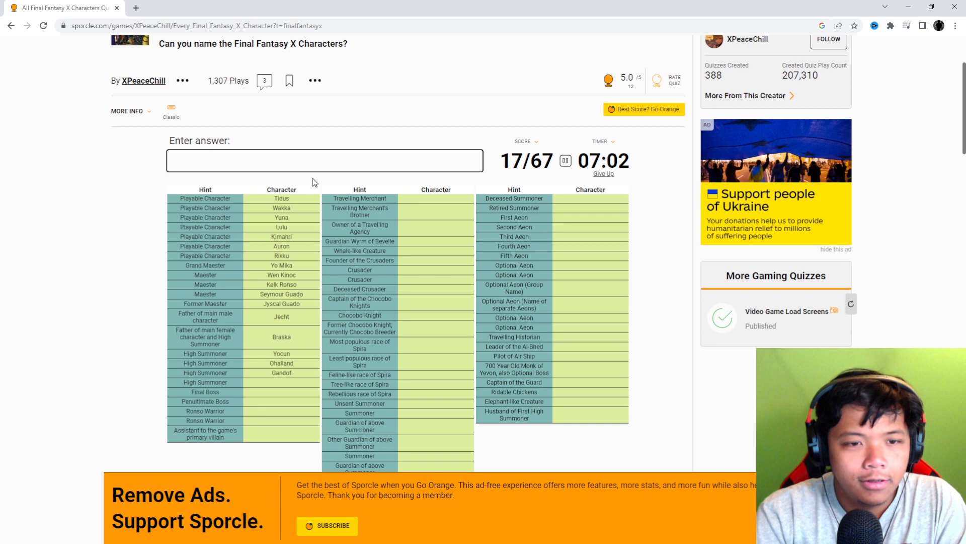
type("y")
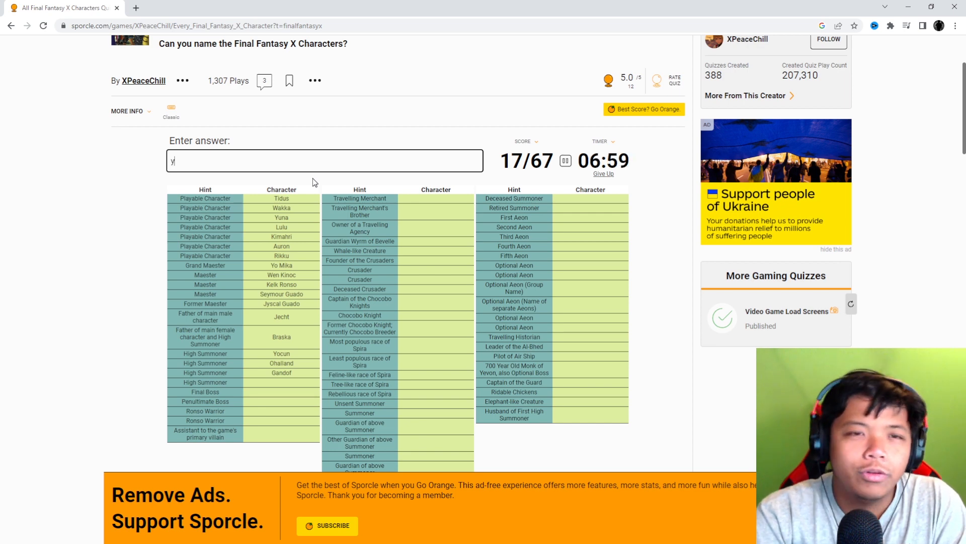
type("Yunalesca")
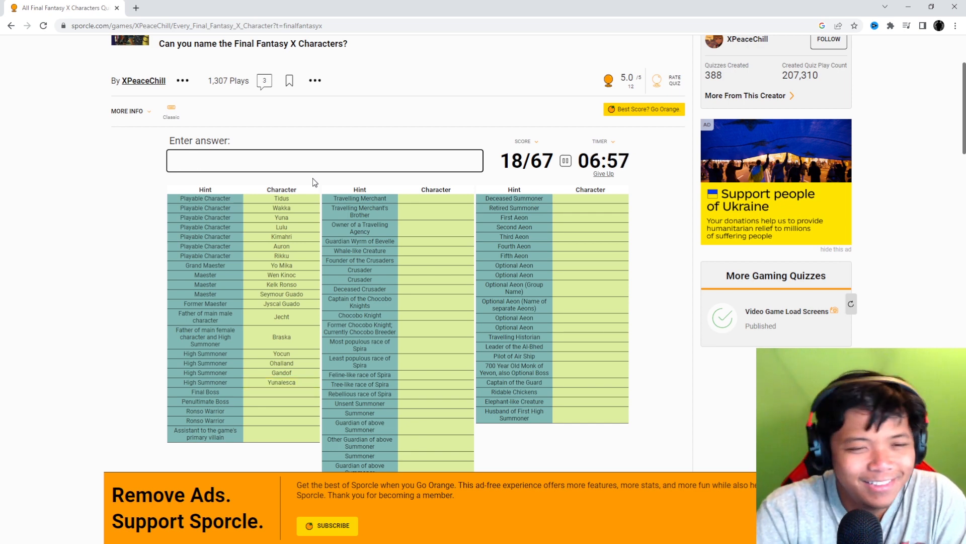
type("yu yte")
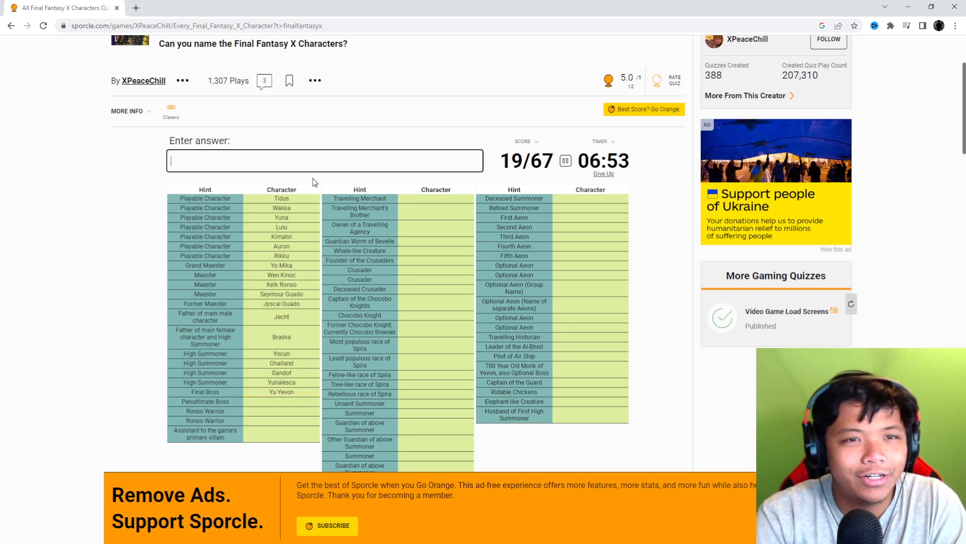
type("brask")
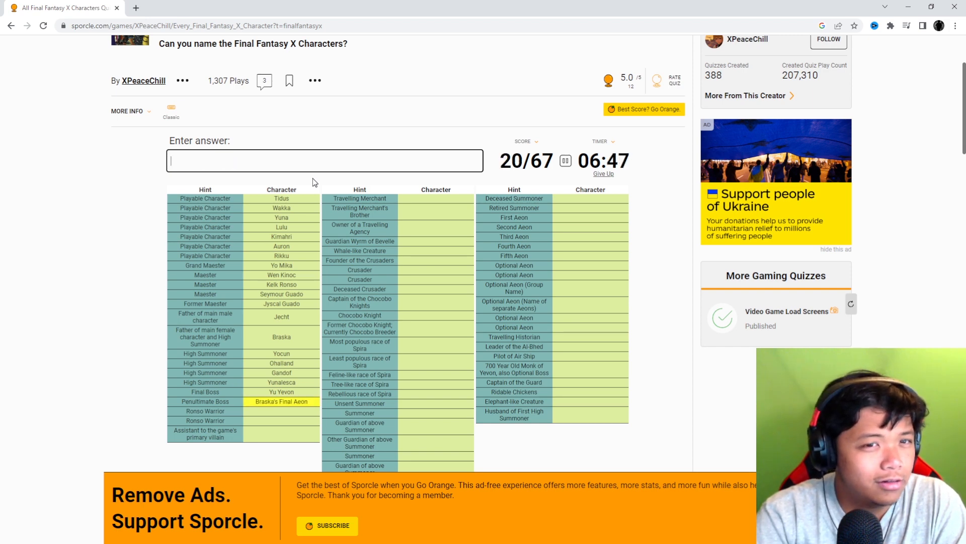
Step: Name the Ronso Biran and Yenke, then Tromell and O'aka XXIII, reaching 24/67
type("y")
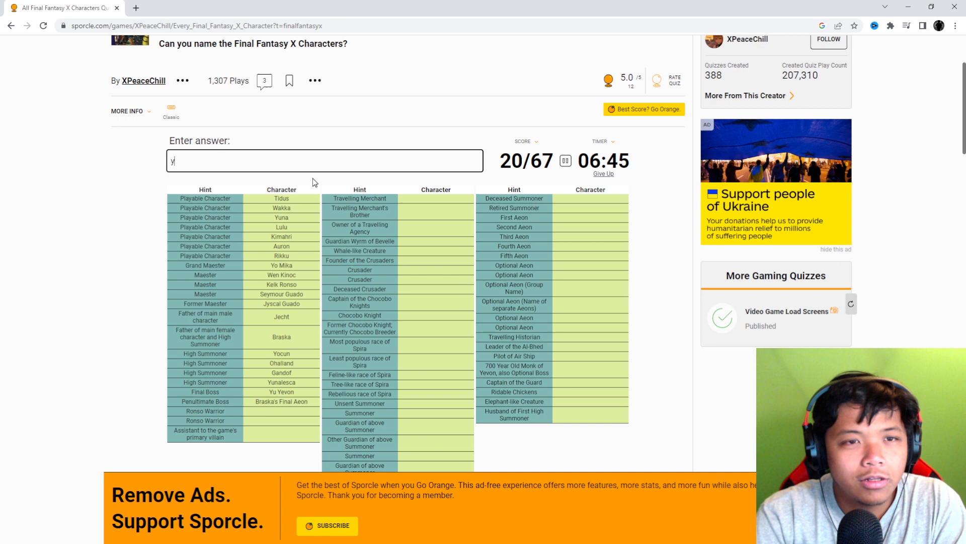
type("Biran")
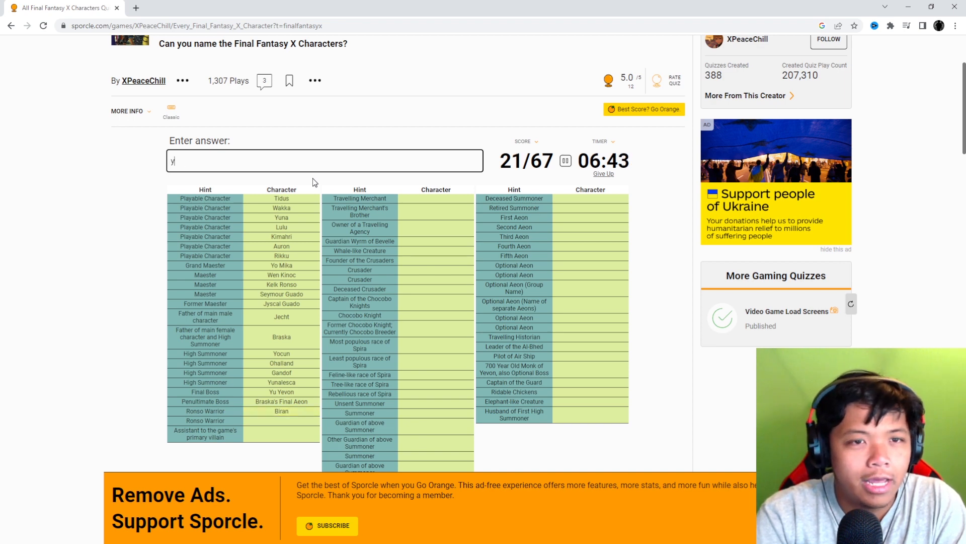
type("Yenke")
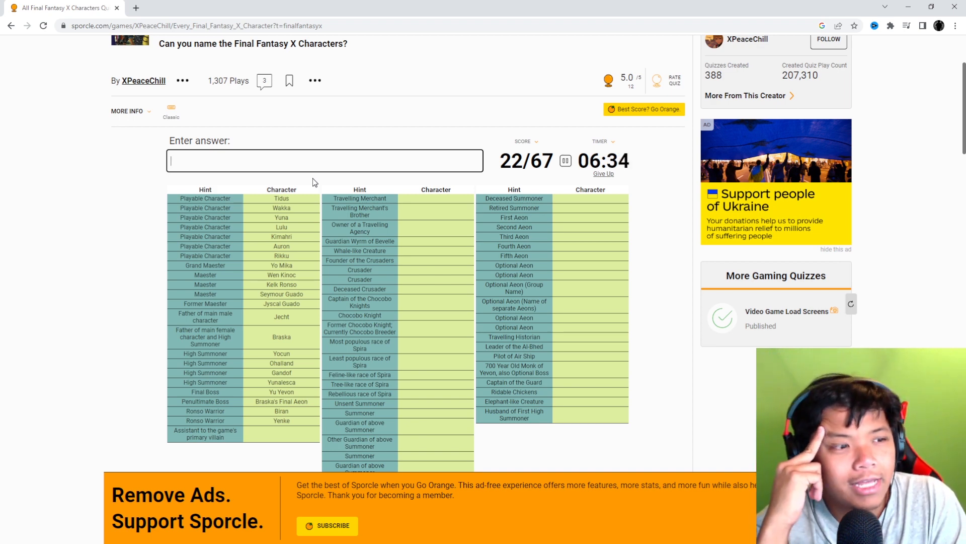
type("trm")
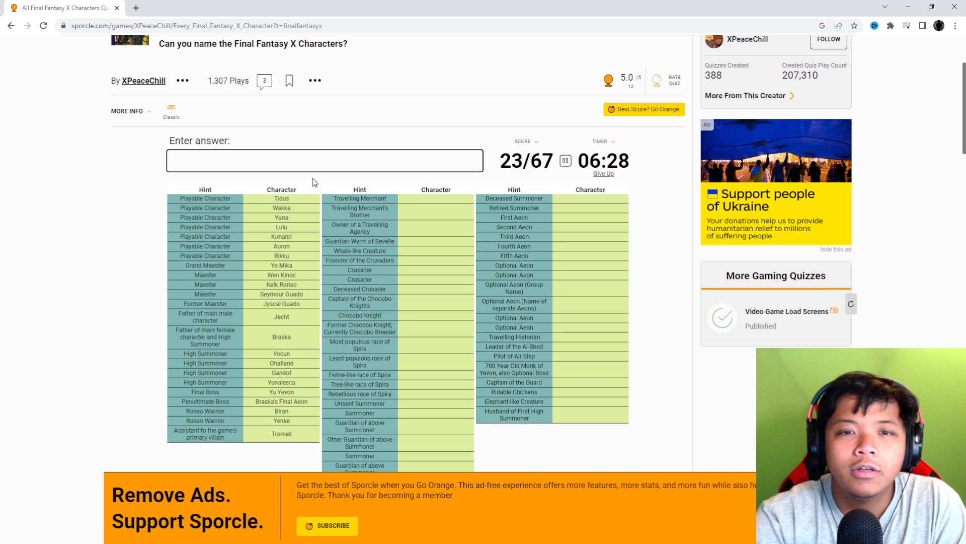
type("O'aka XXIII")
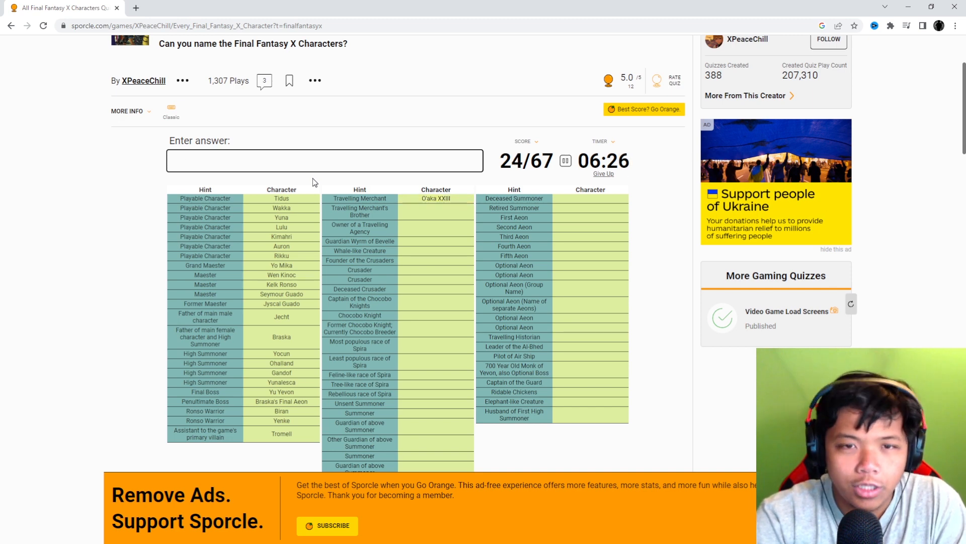
Step: Name Wantz, clear the junk letters, then enter Rin, Evrae, Sin and Lord Mi'ihen
type("Wantz")
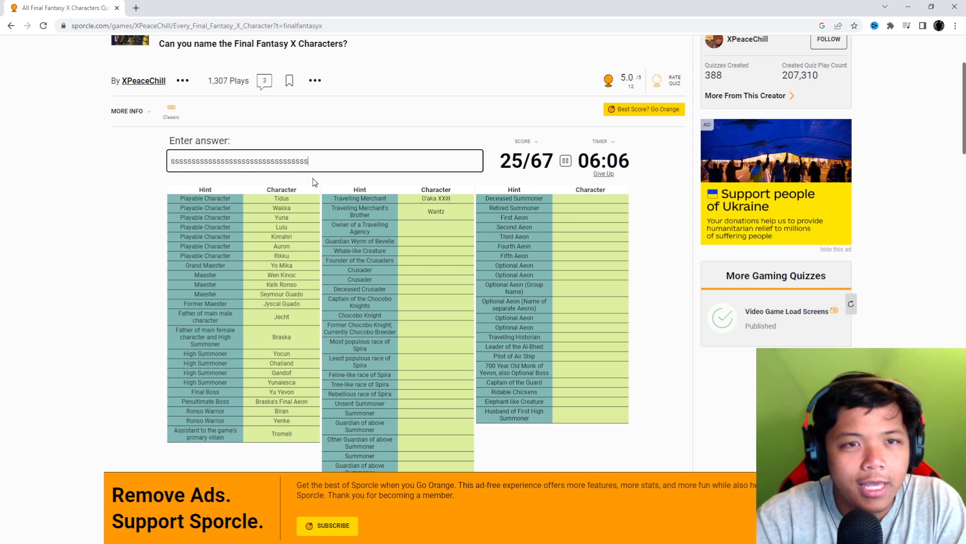
key("Ctrl+a")
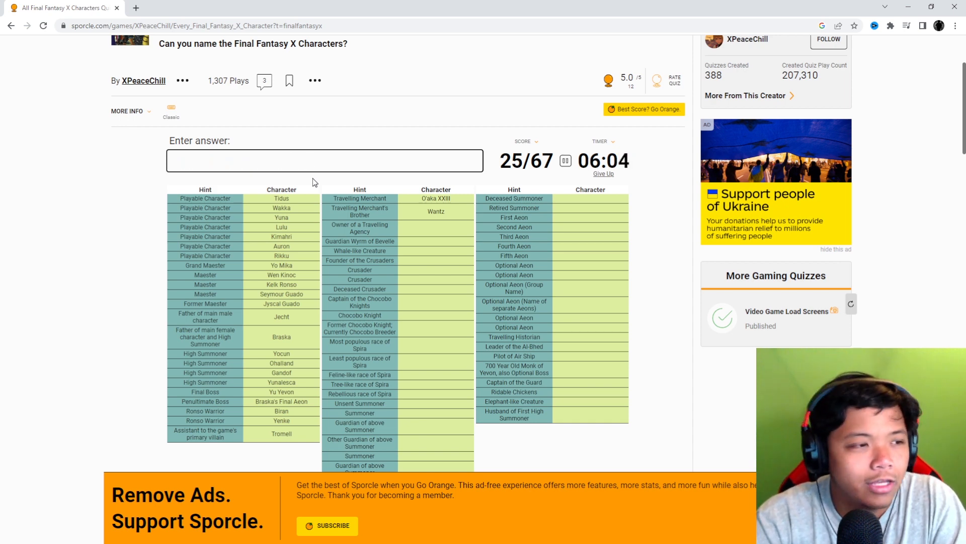
left_click(322, 160)
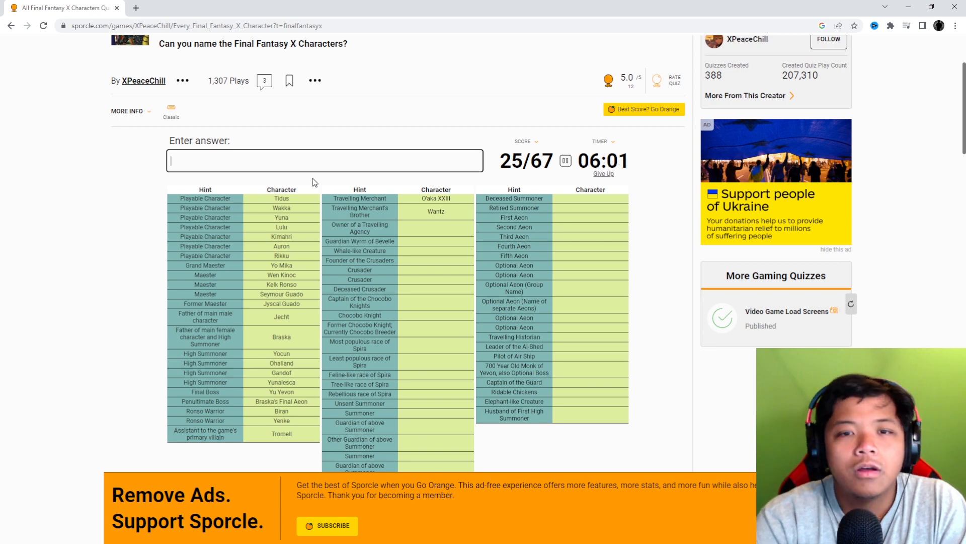
type("Rin")
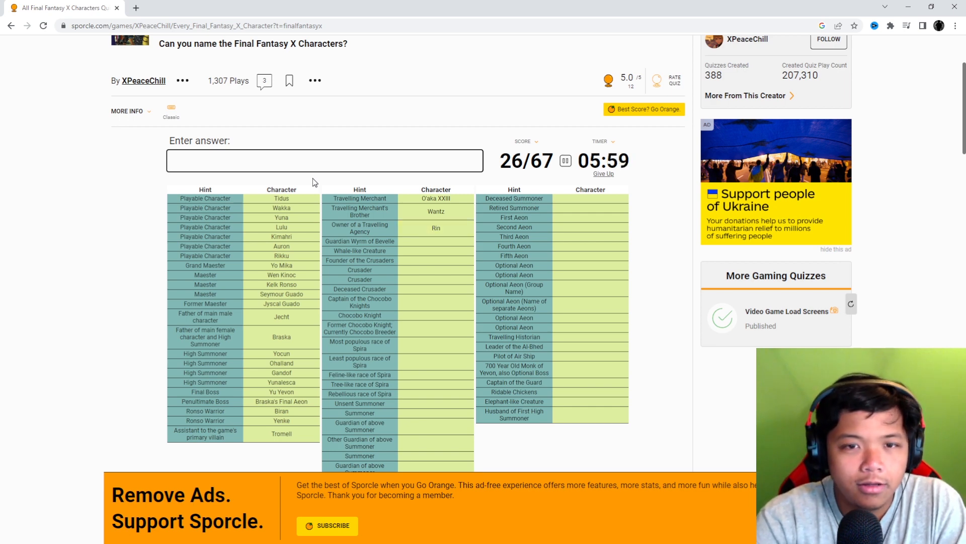
type("Evrae")
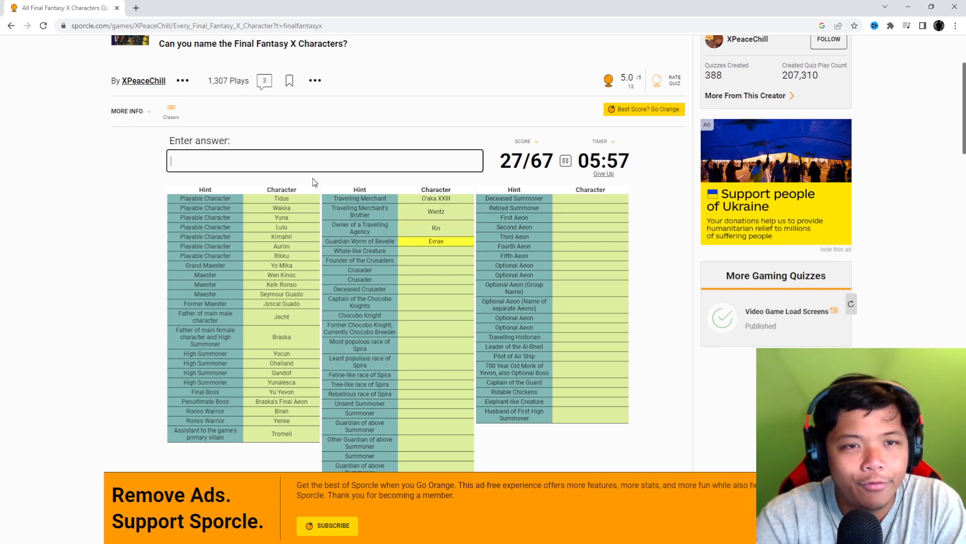
type("Sin")
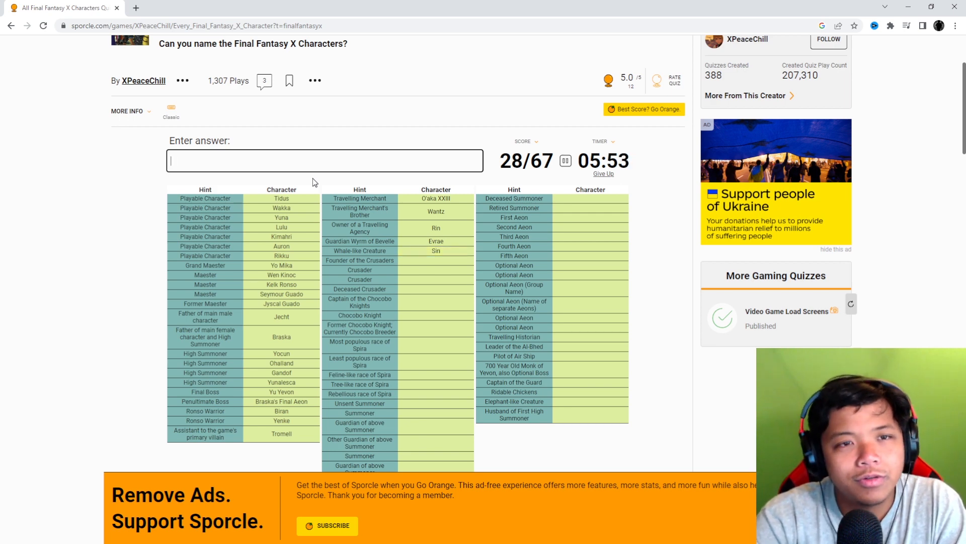
type("mi'")
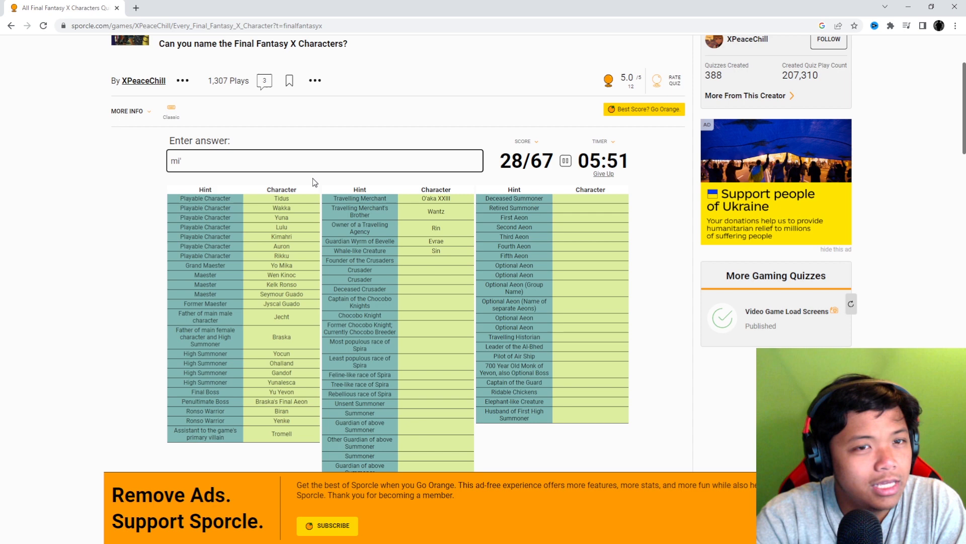
type("Lord Mi'ihen")
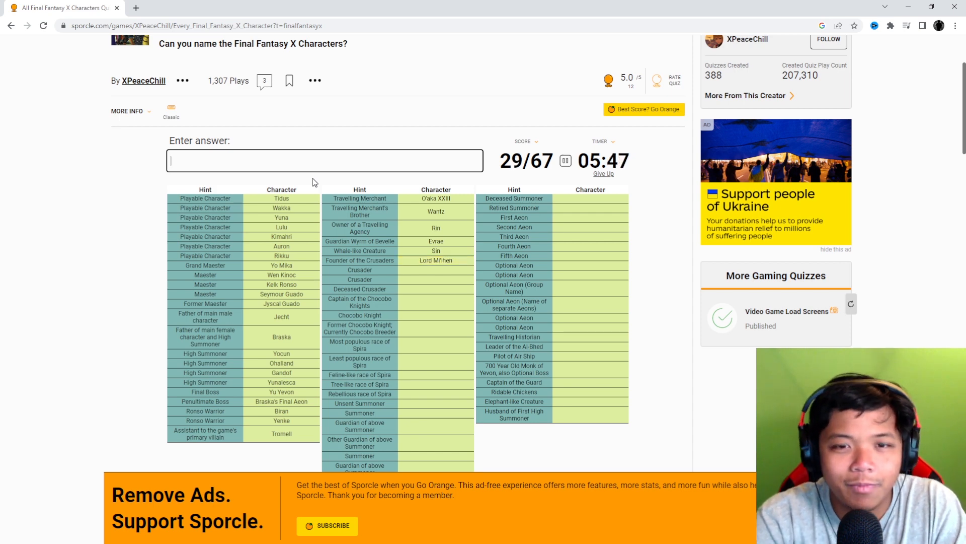
Step: Name the Crusaders Lucil, Clasko and Luzzu, then the races Human and Ronso, reaching 37/67
type("luci")
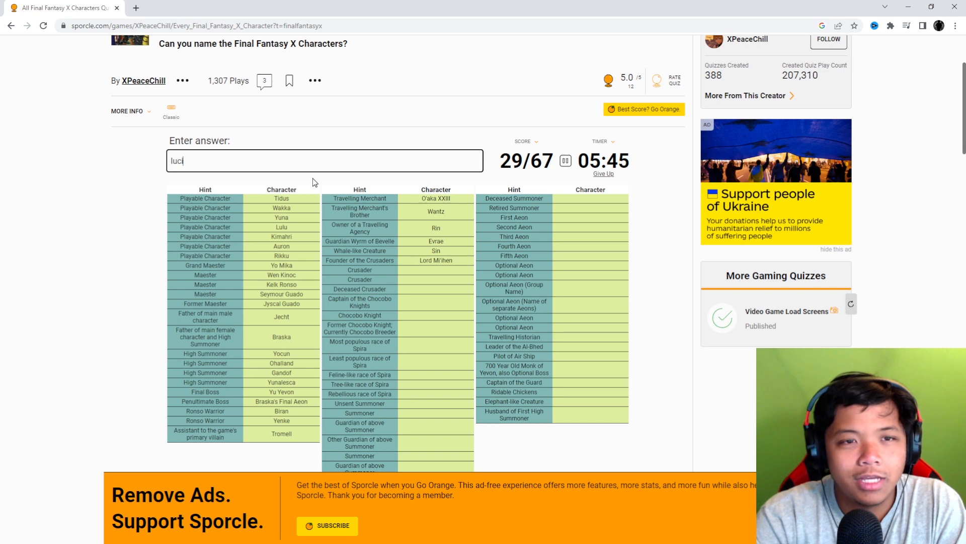
type("lucil")
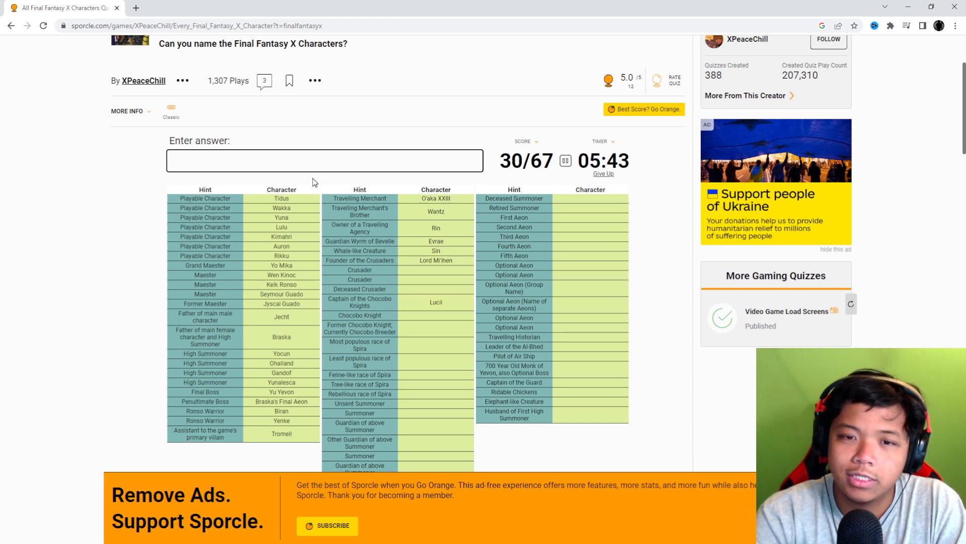
type("clasio")
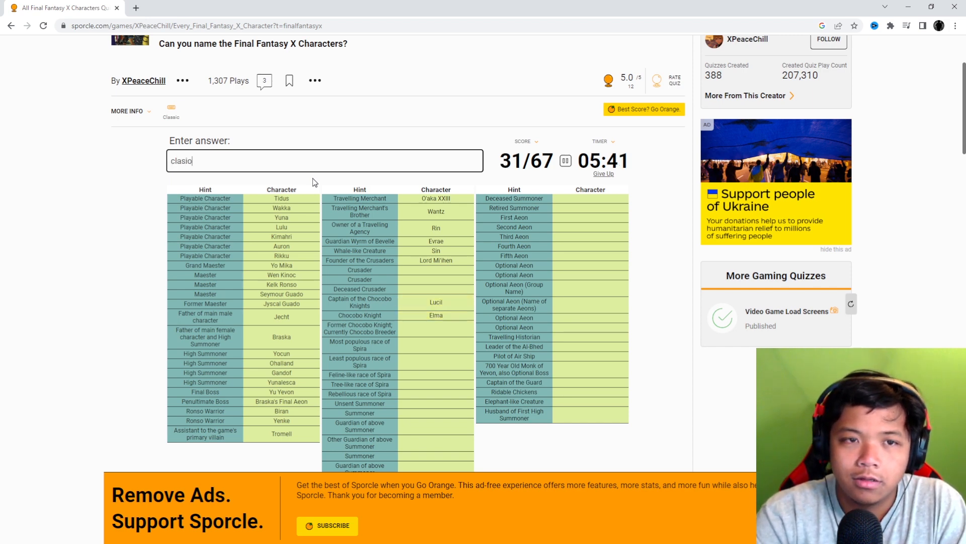
type("luz")
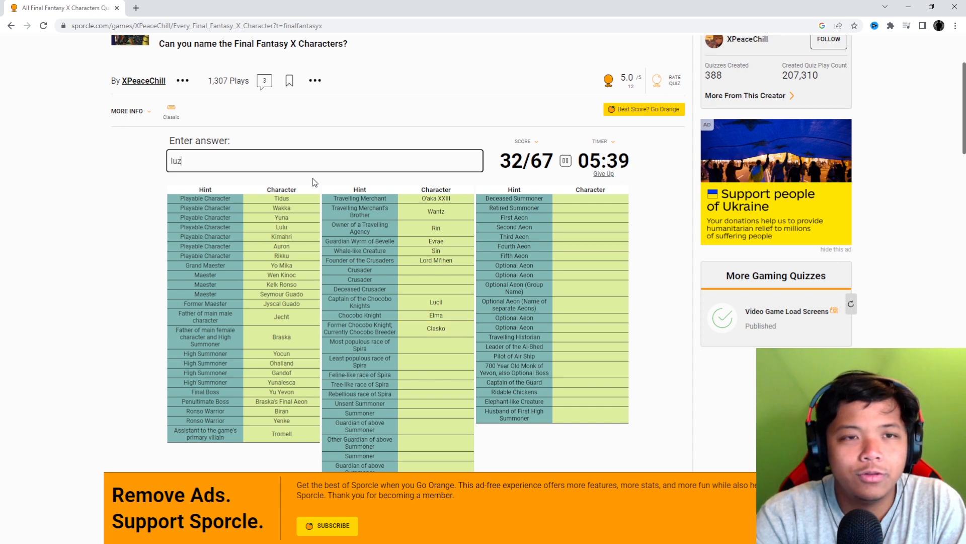
type("luzzu")
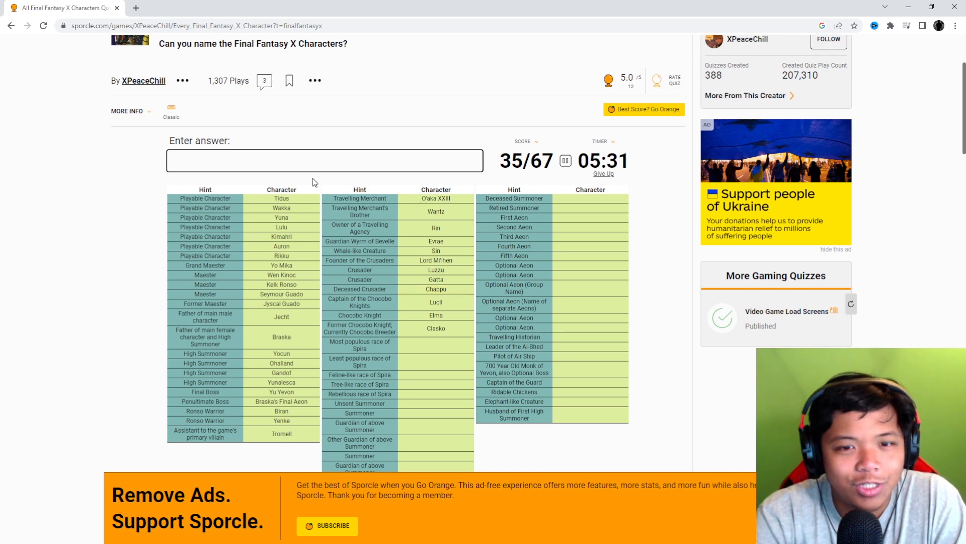
type("h")
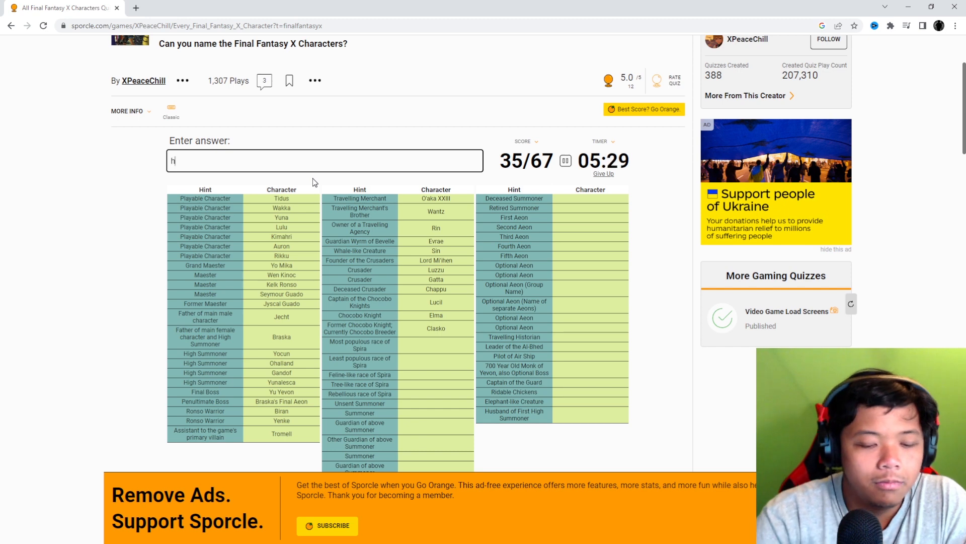
type("Human")
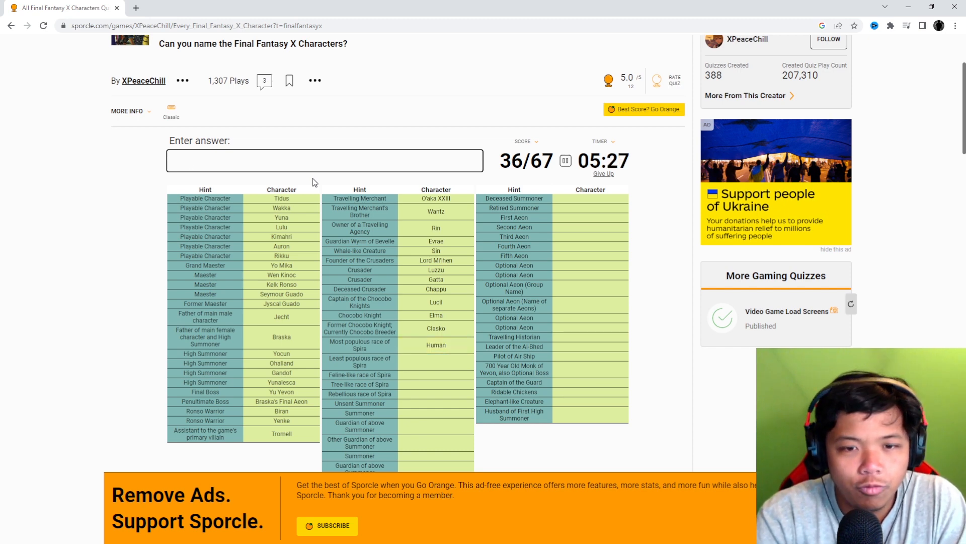
type("r")
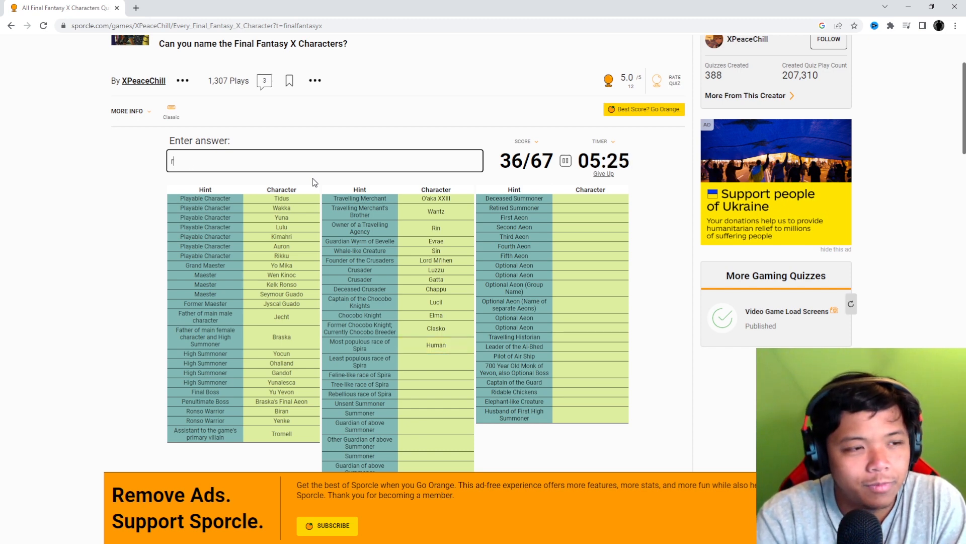
type("Ronso")
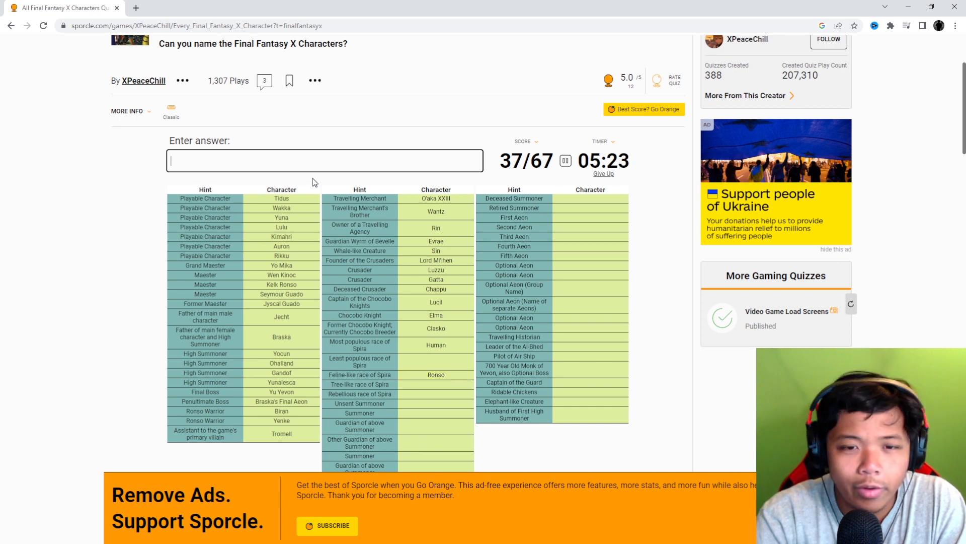
scroll("down", 3)
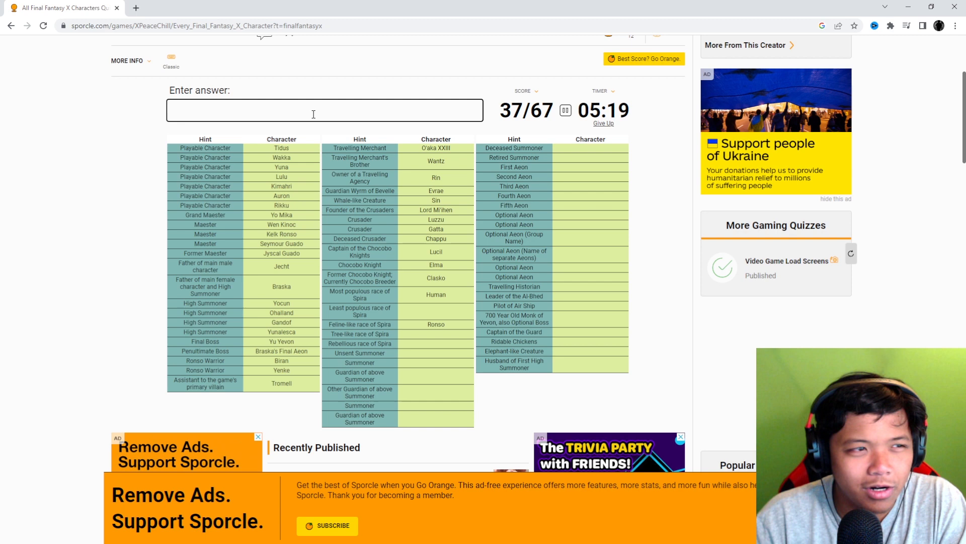
Step: Name Guado, Al-Bhed, Chocobo, Lady Belgemine and Dona
type("g")
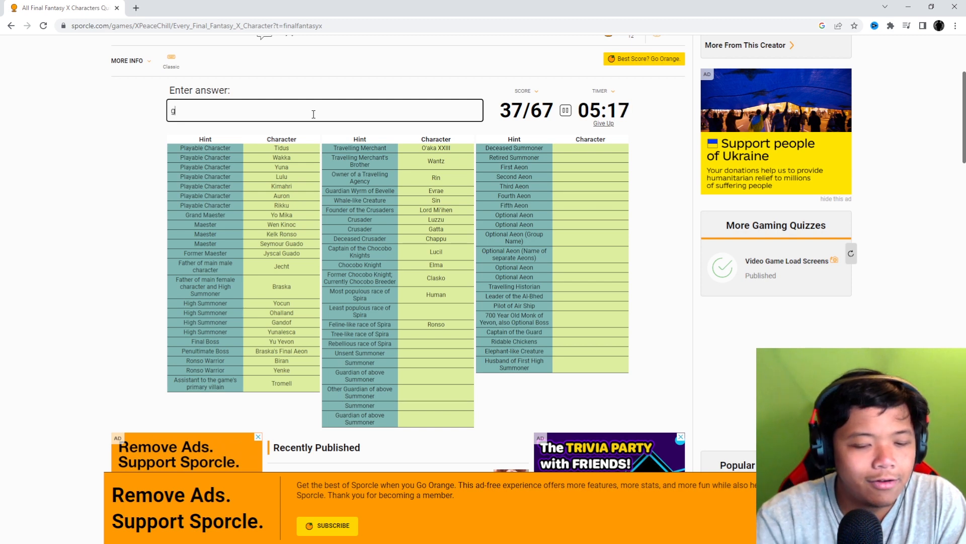
type("Guado")
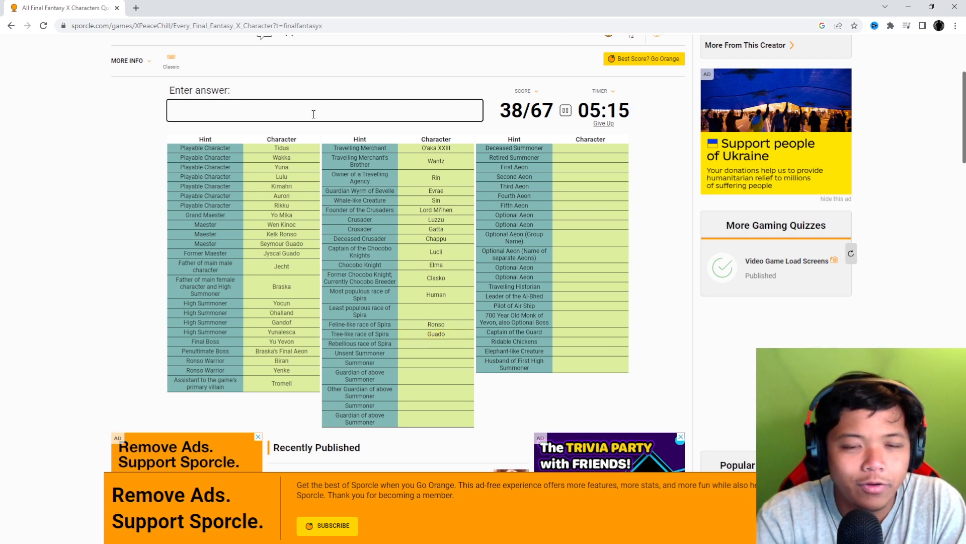
type("Al-Bhed")
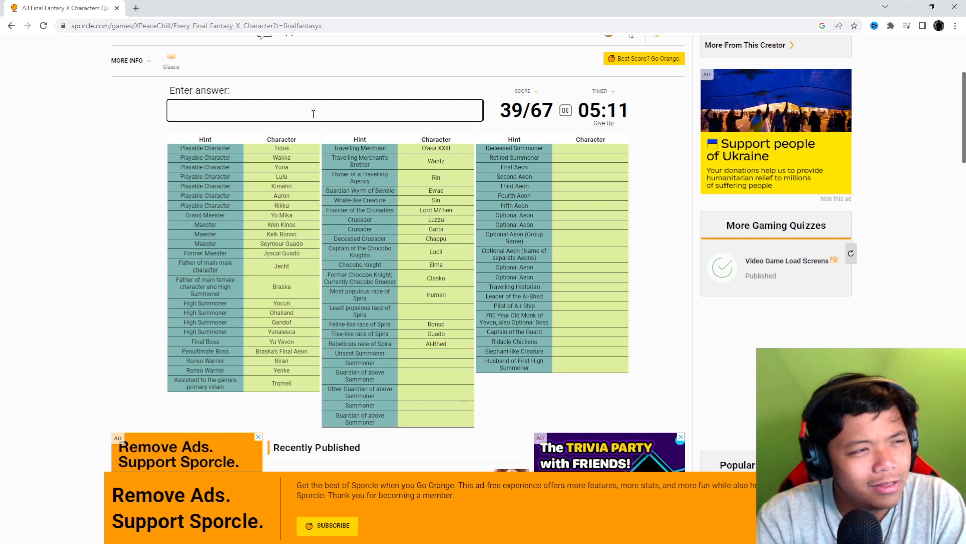
type("moodl")
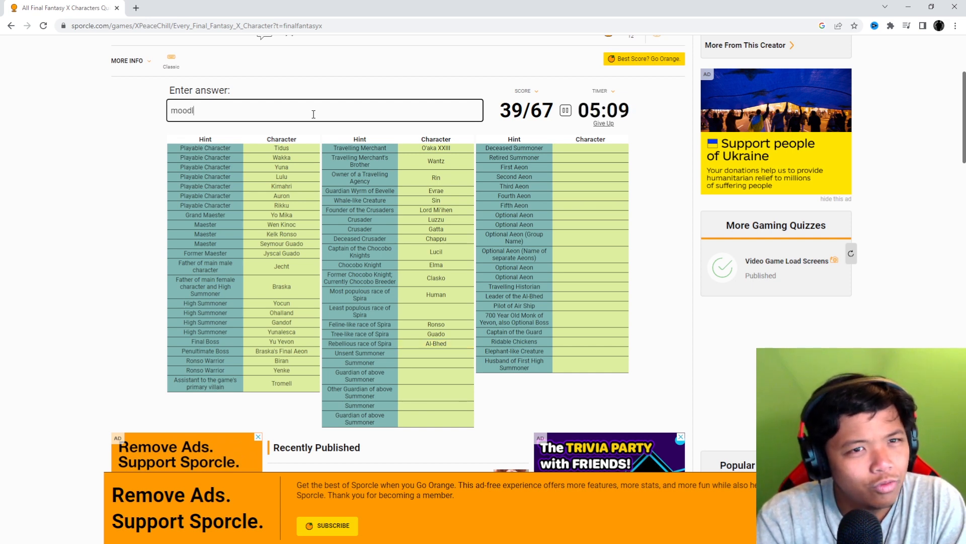
type("chov")
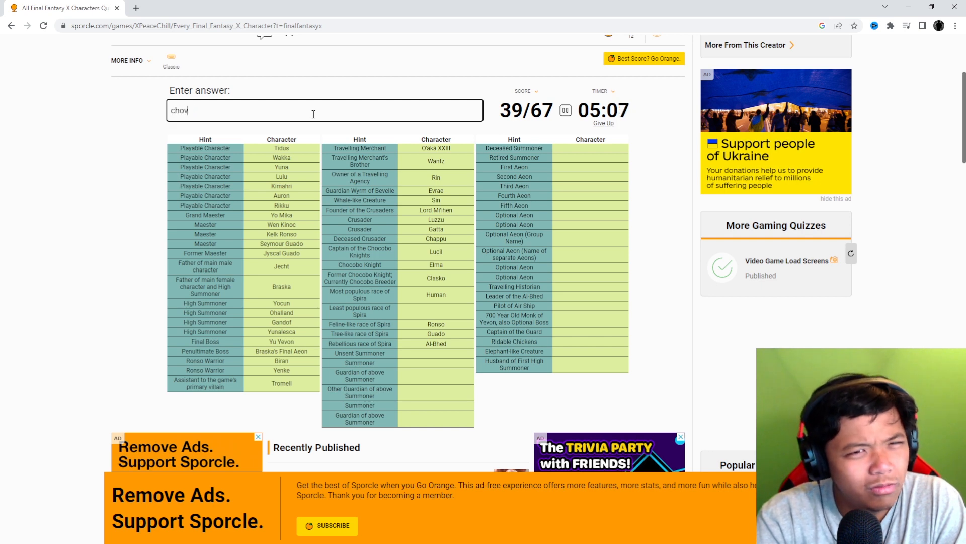
type("chocobo")
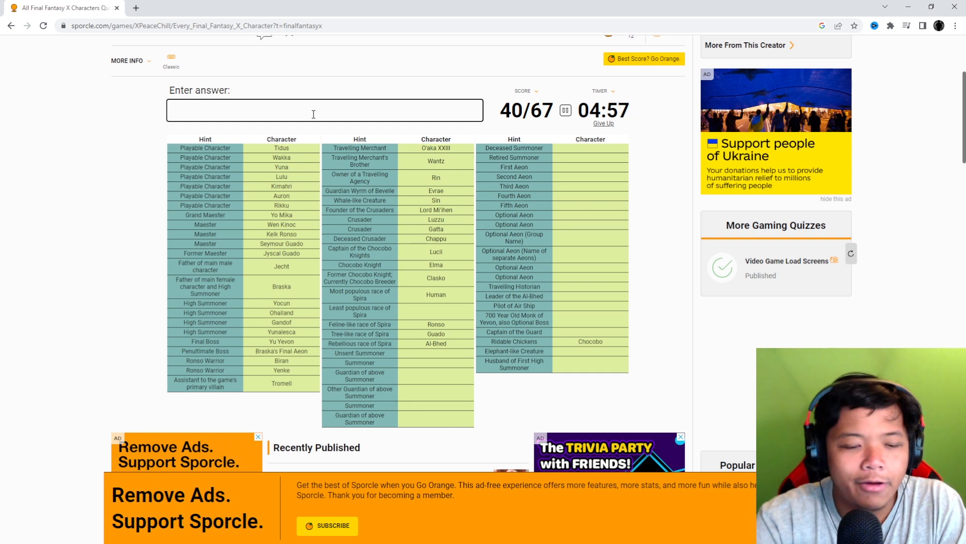
type("bel")
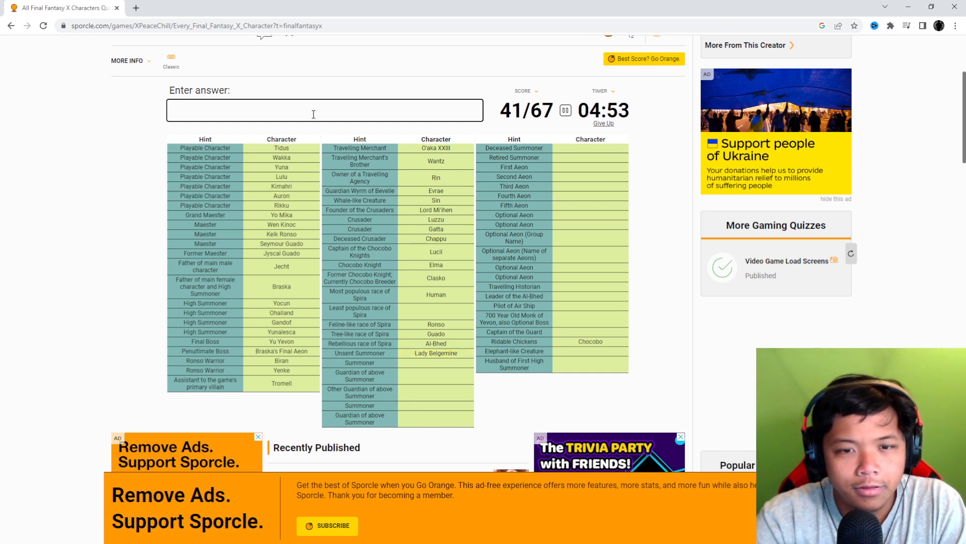
type("done")
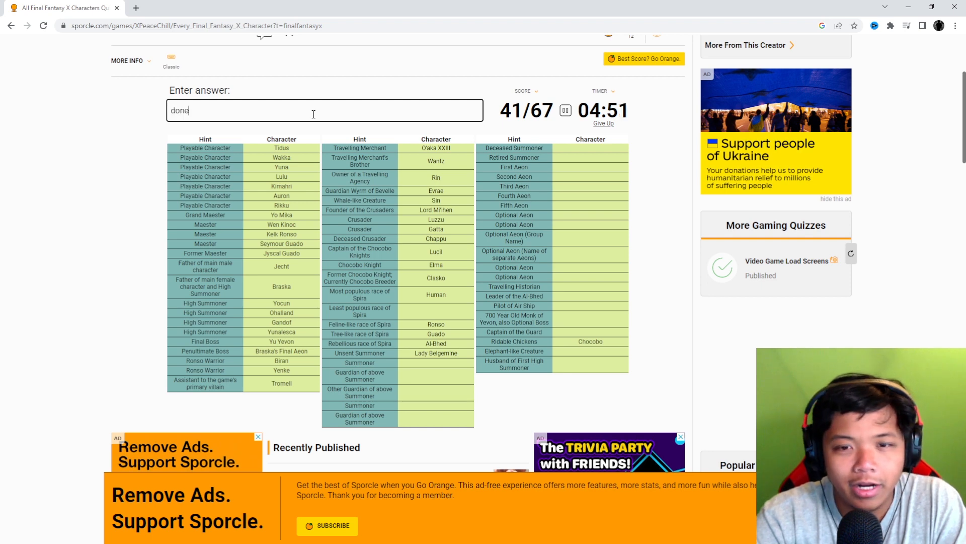
type("Dona")
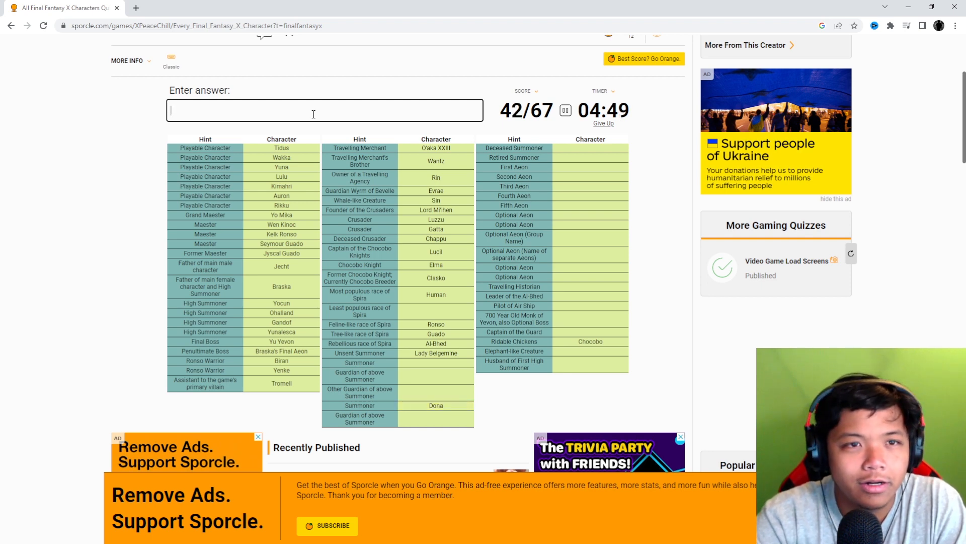
Step: Name Isaaru, Maroda, Pacce, Barthello, Hypello and Lady Ginnem, reaching 48/67
type("Isaaru")
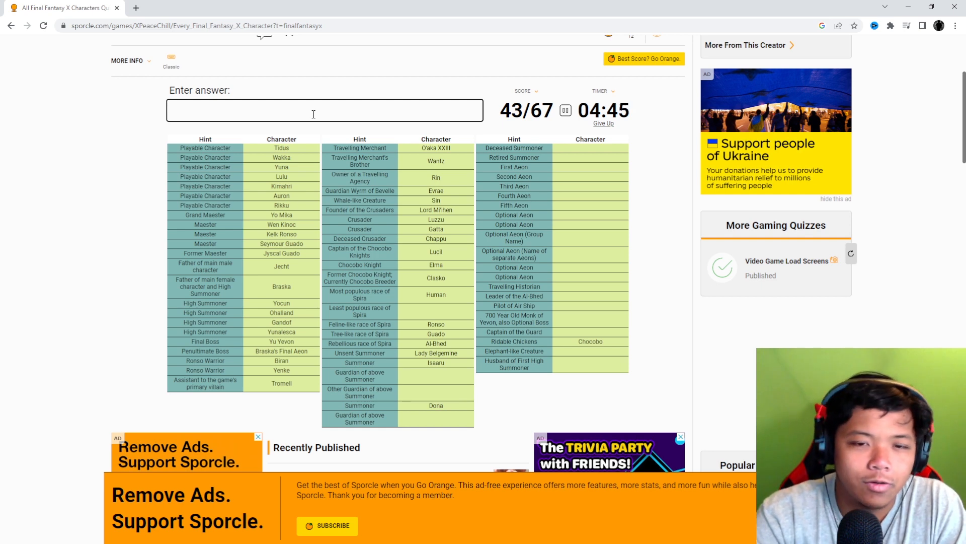
type("marod")
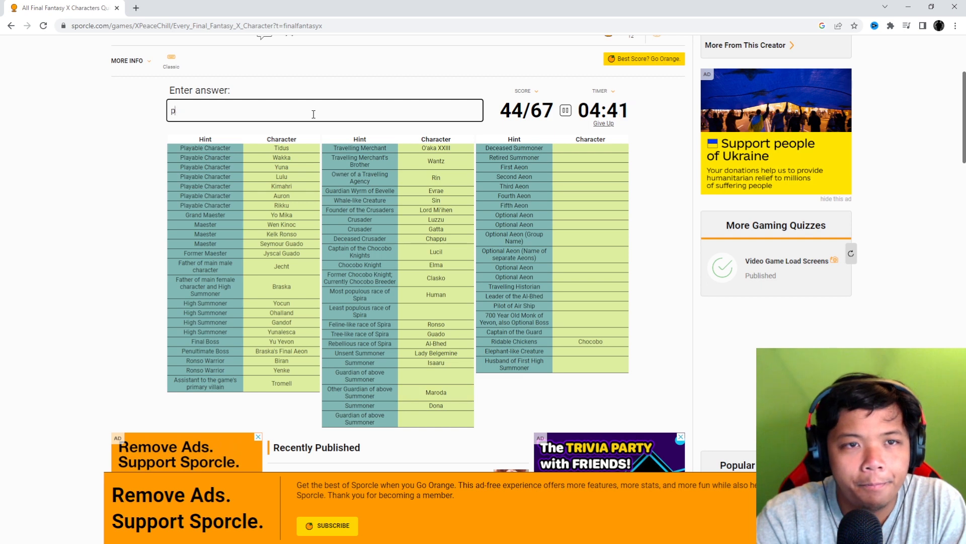
type("Pacce")
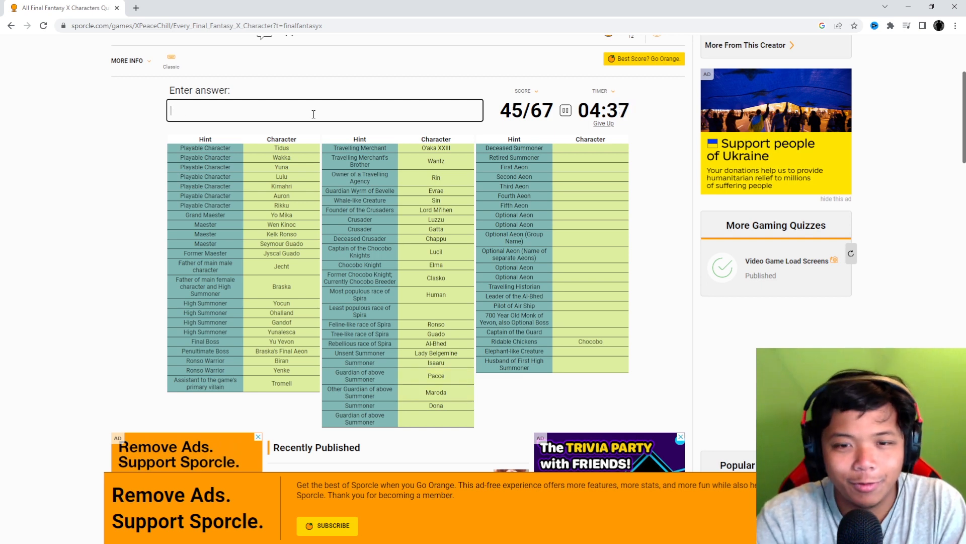
type("ba")
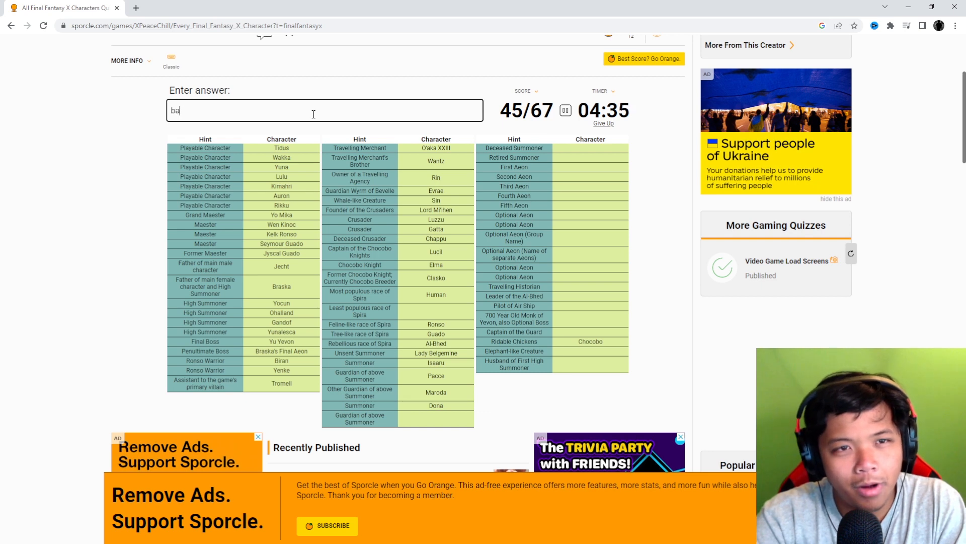
type("barthello")
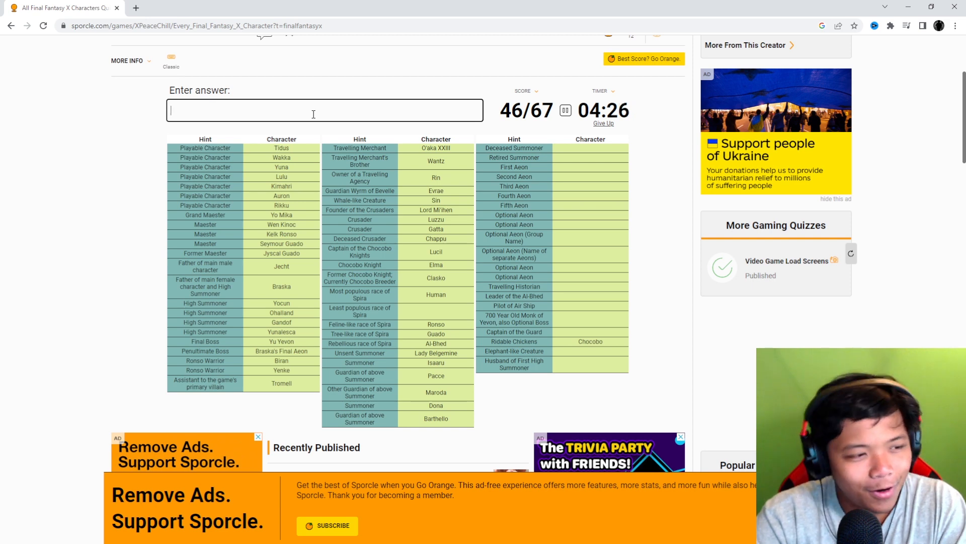
type("h")
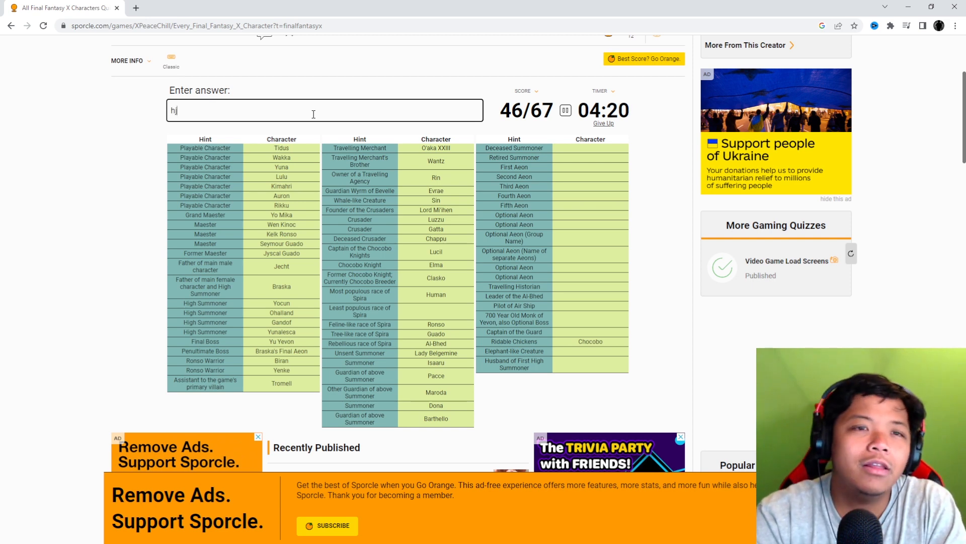
type("hypello")
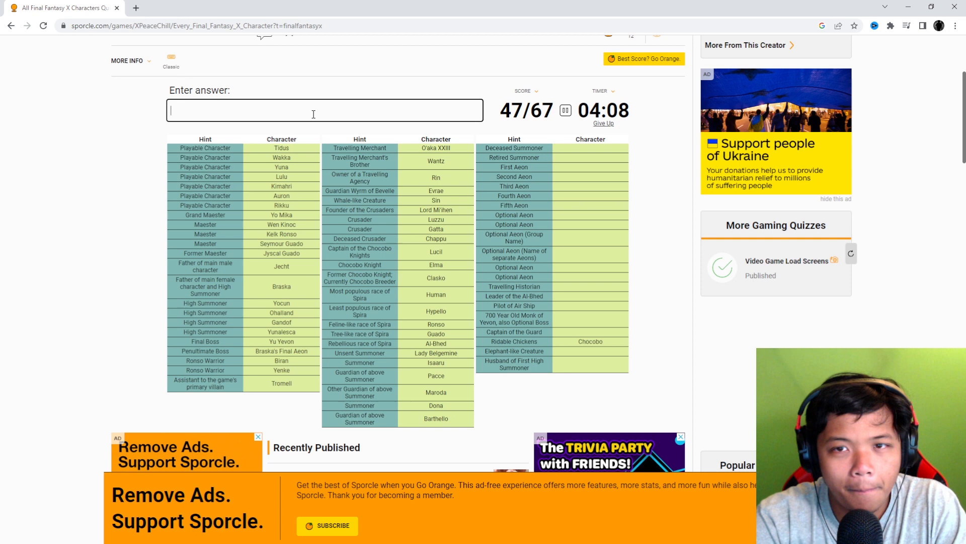
type("Lady Ginnem")
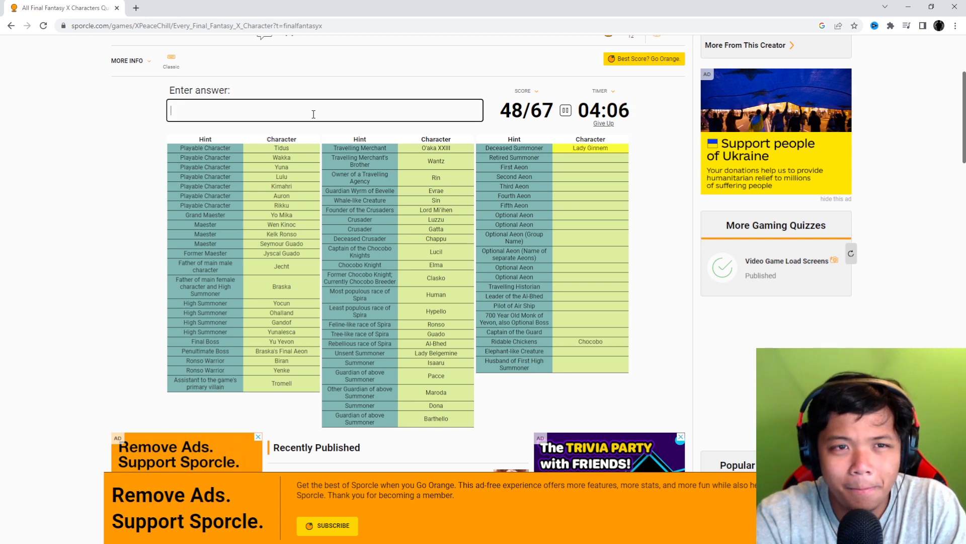
Step: Name Father Zuke and the aeons Valefor, Ifrit, Bahamut and Yojimbo
type("Father Zuke")
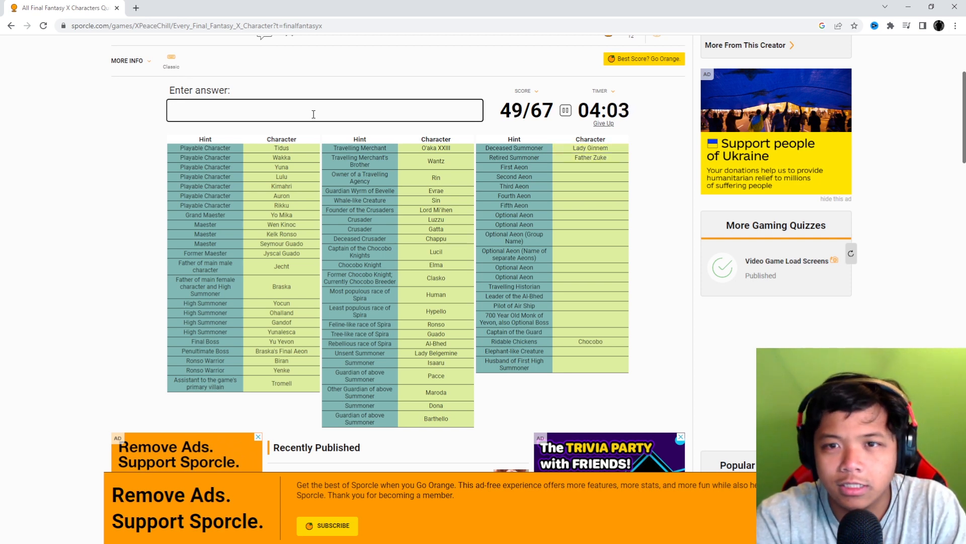
type("Valefor")
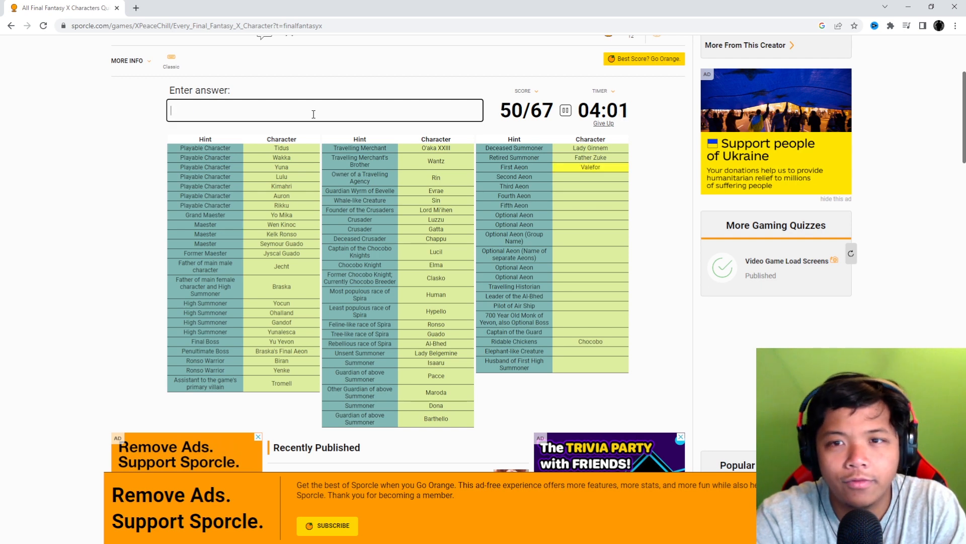
type("if")
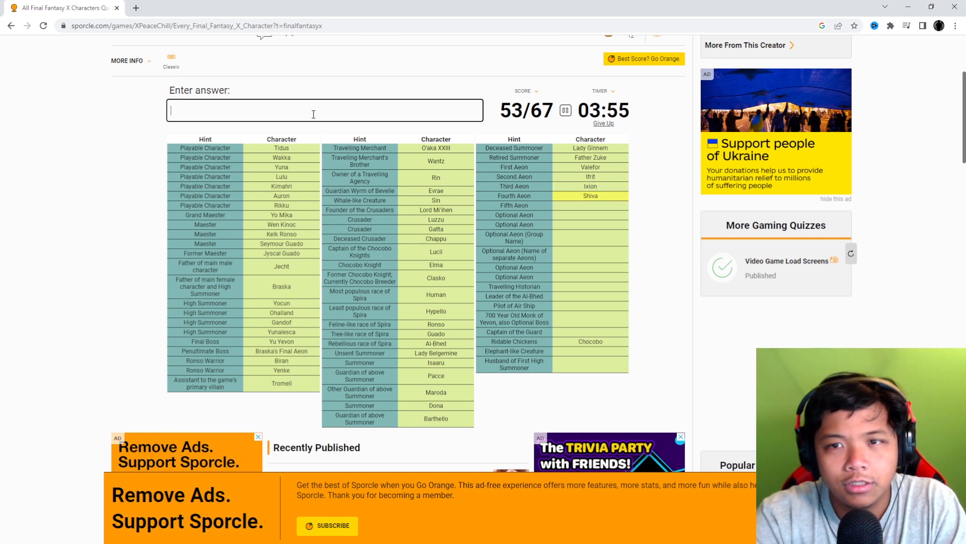
type("Bahamut")
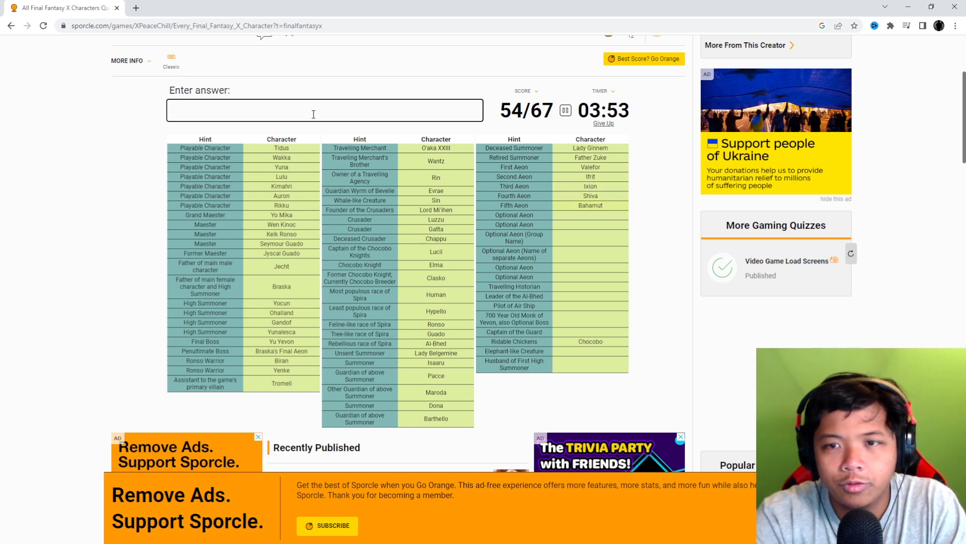
type("yoj")
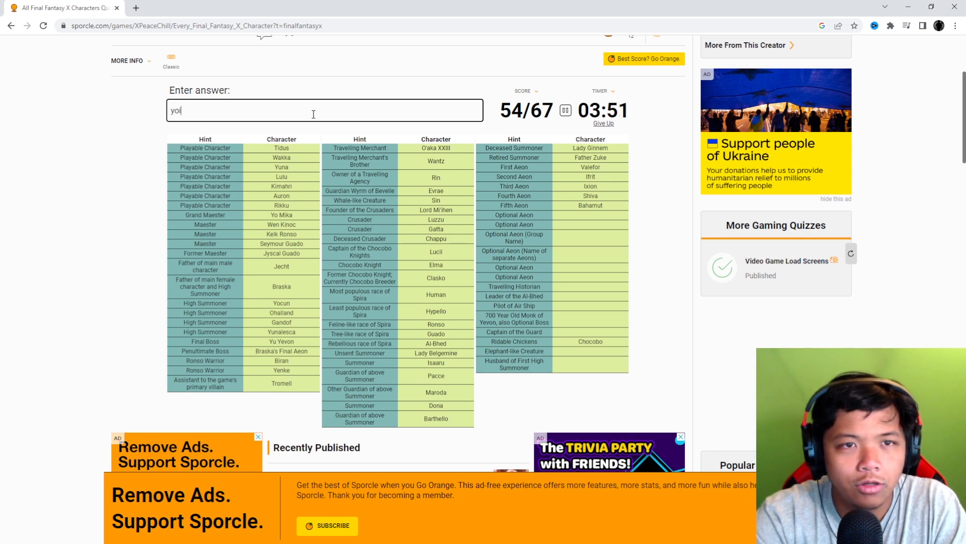
type("yojimbo")
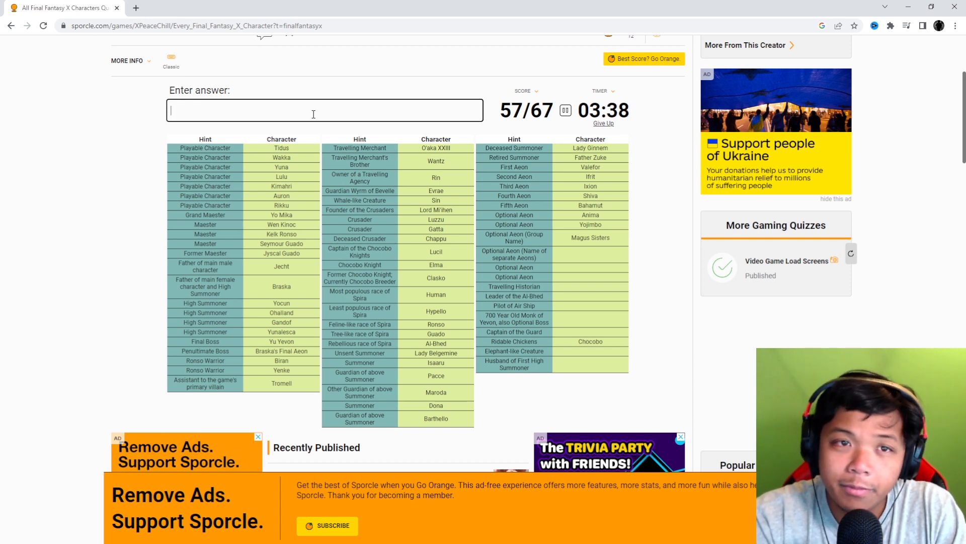
Step: Name the Magus Sisters Mindy, Sandy and Cindy, then Maechen, reaching 61/67
type("Mindy")
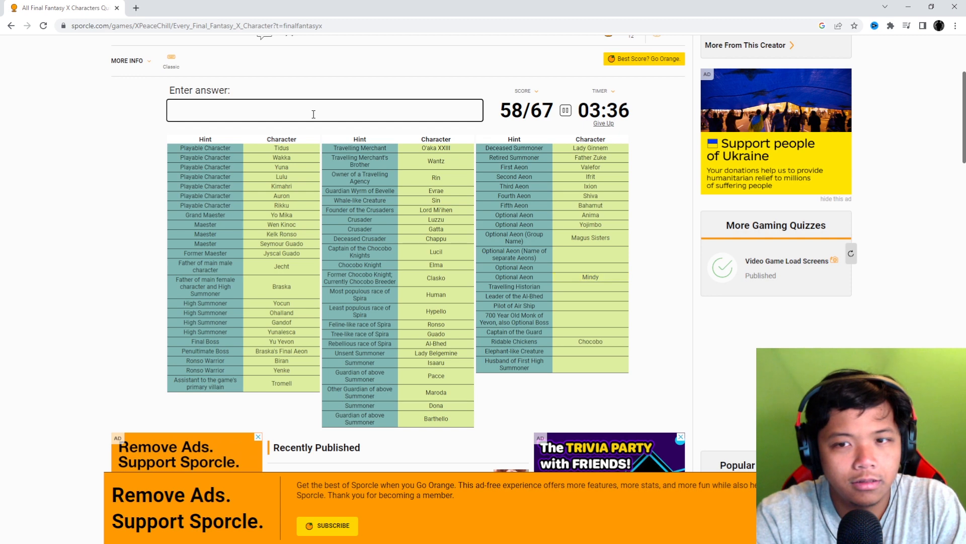
type("sanda")
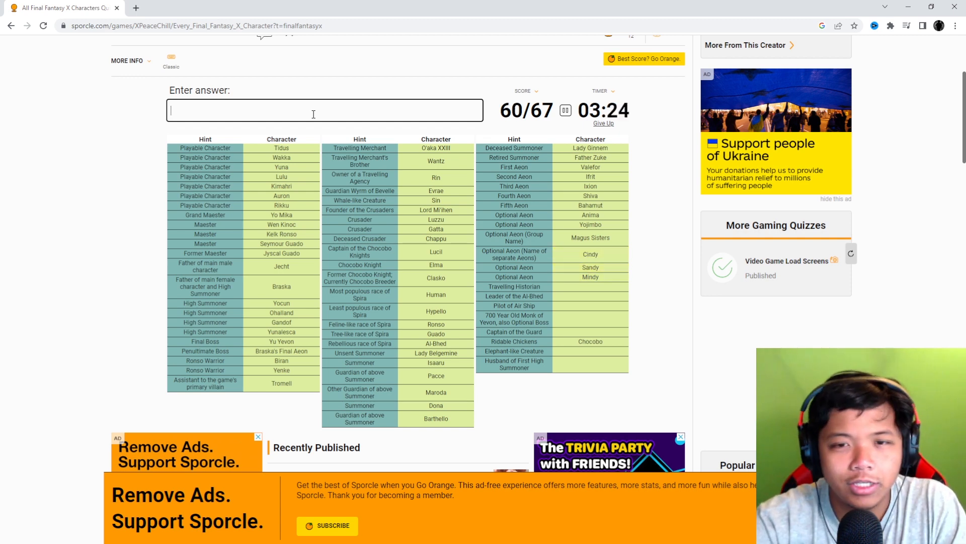
type("enzp")
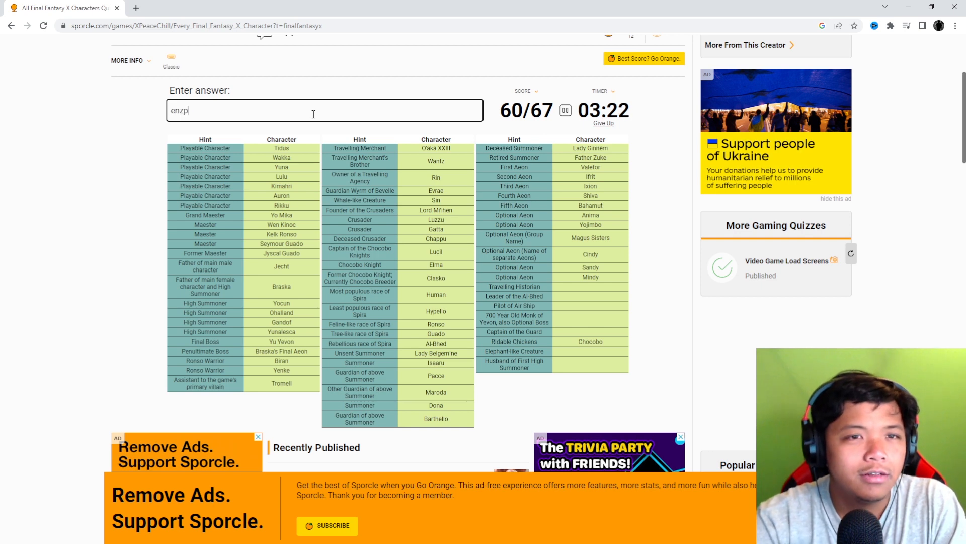
type("maech")
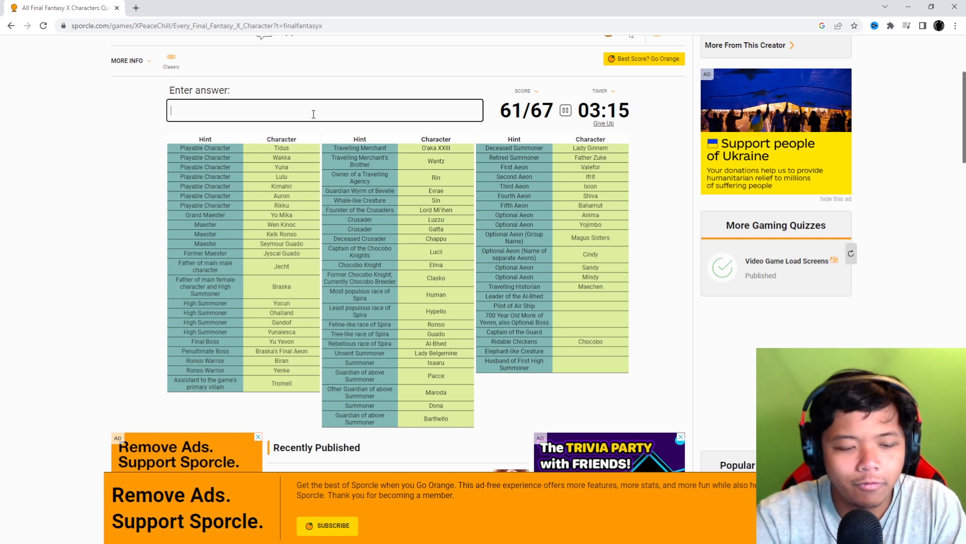
Step: Name Cid, Brother, Omega, Shelinda and Shoopuf, reaching 66/67 with one left
type("Cid")
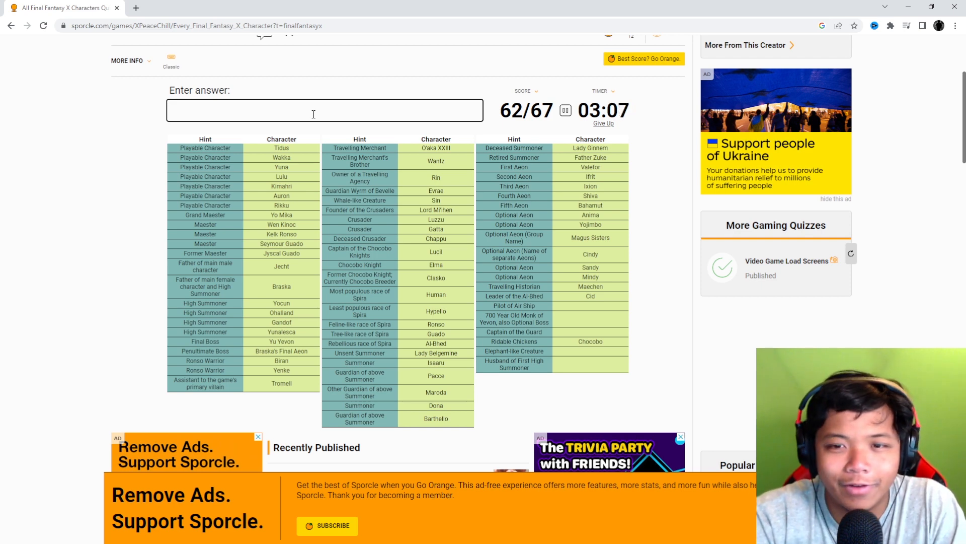
type("Brother")
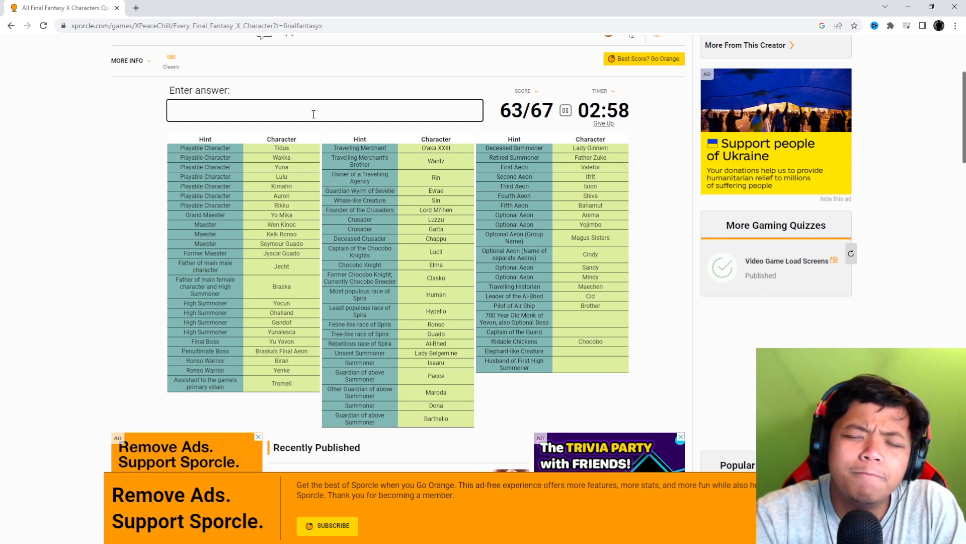
type("Omega")
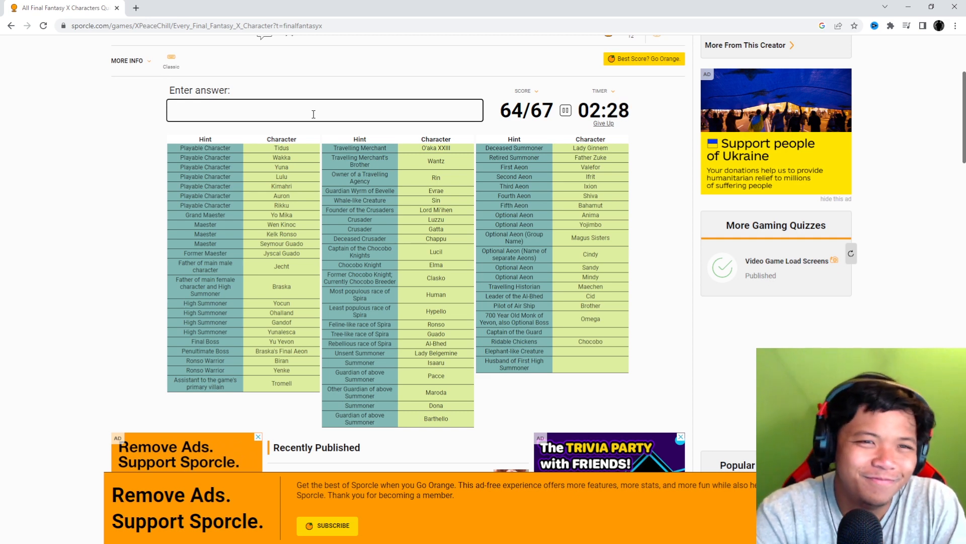
type("Shelinda")
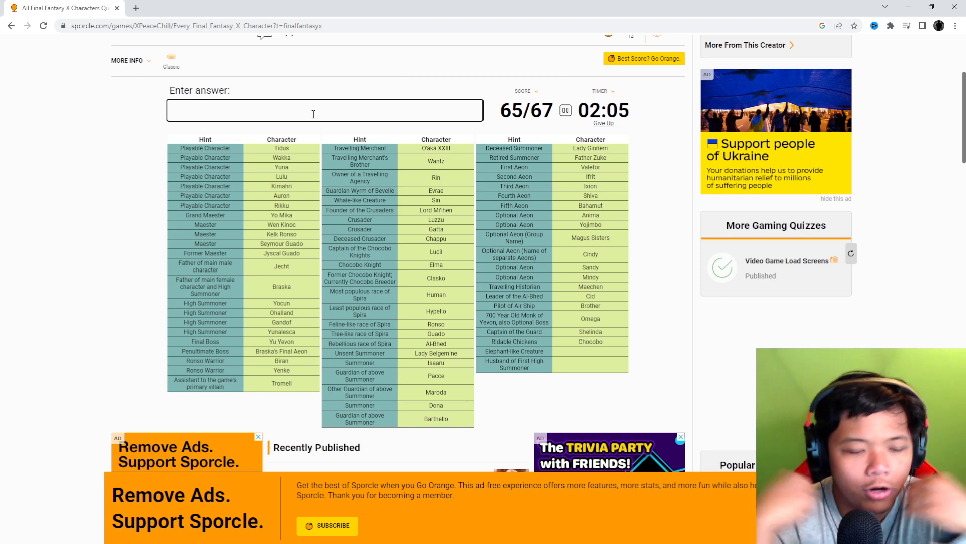
type("Shoopuf")
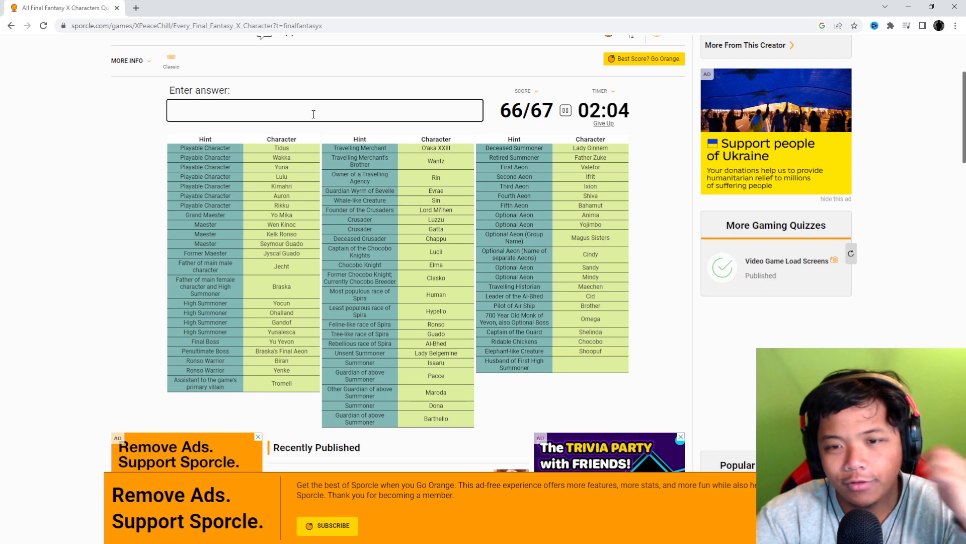
type("zo")
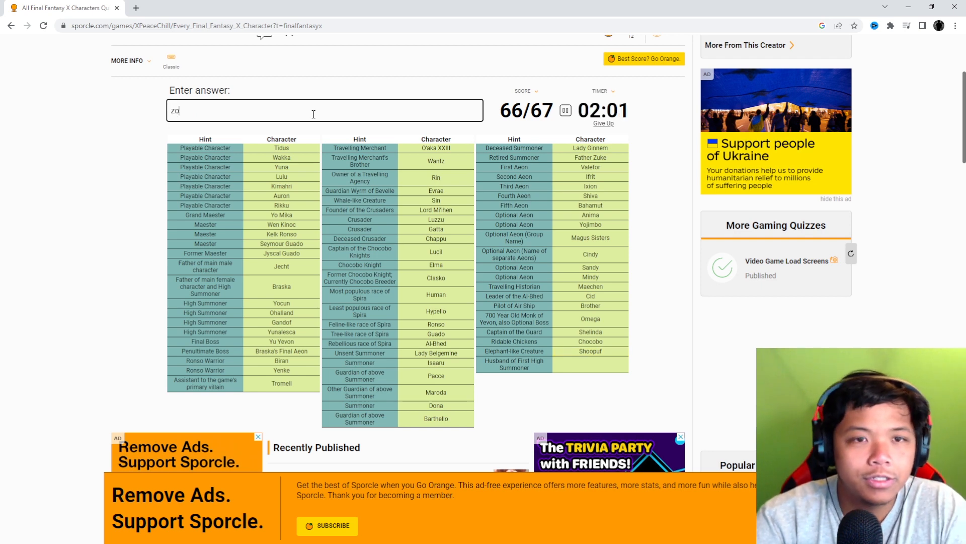